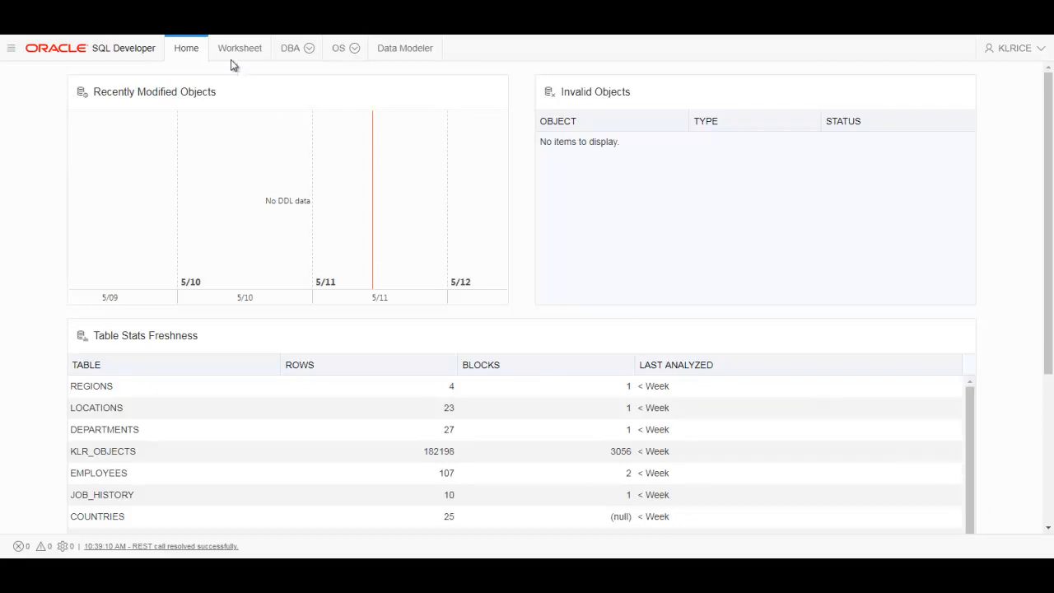
In the SQL worksheet, query countries where REGION_ID is greater than 1
{"action": "left_click", "coordinate": [240, 47]}
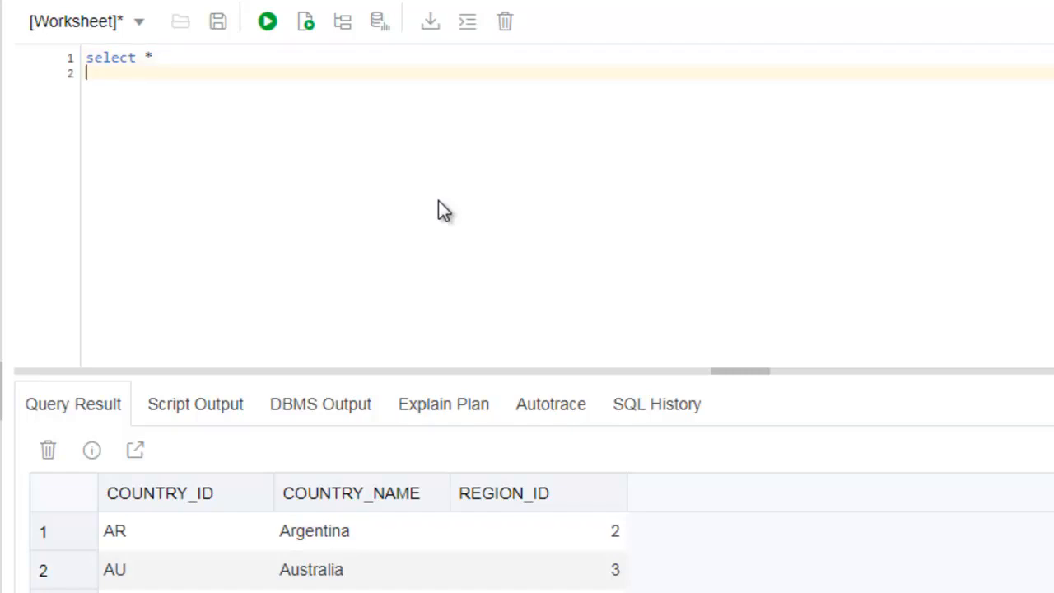
{"action": "type", "text": "from"}
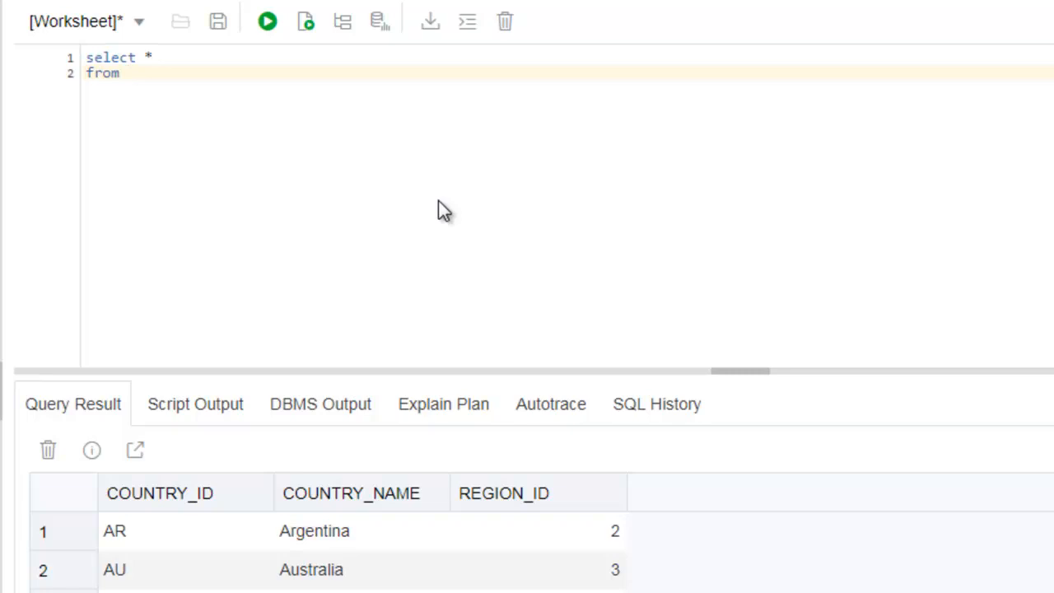
{"action": "type", "text": "countries"}
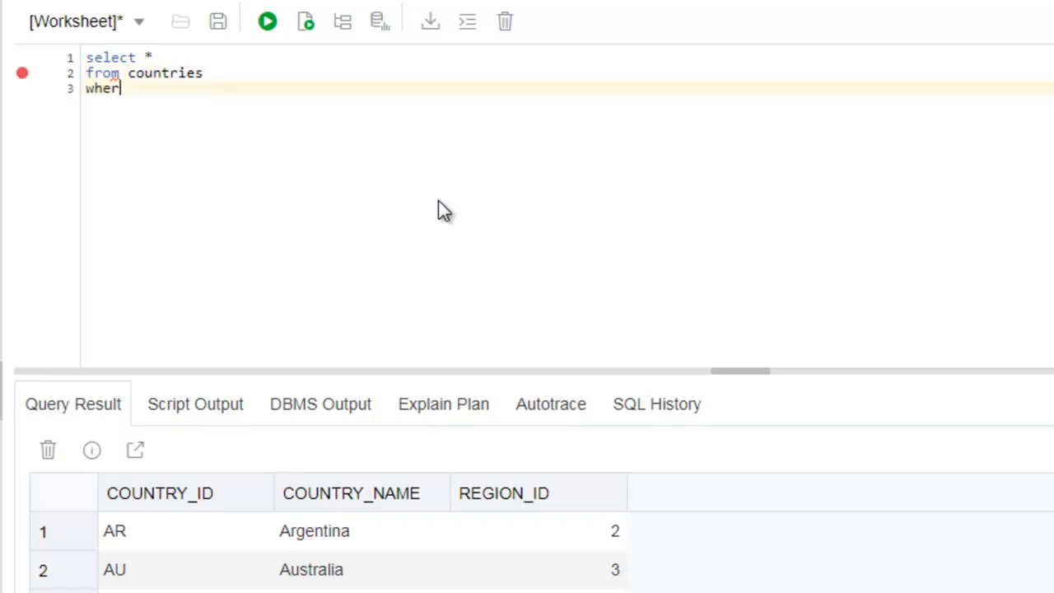
{"action": "type", "text": "e REGION_ID"}
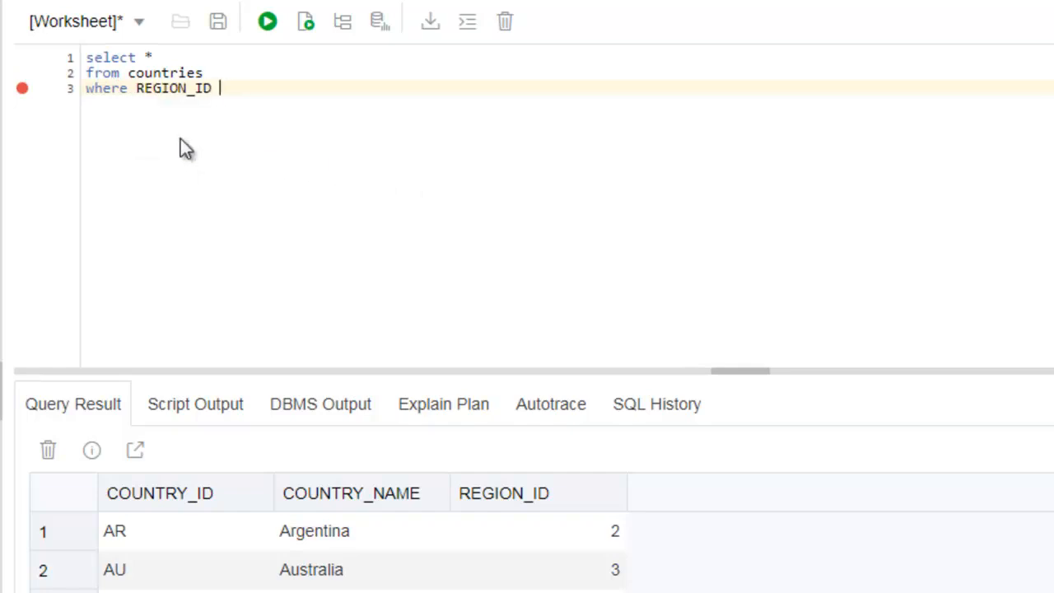
{"action": "type", "text": "> 1"}
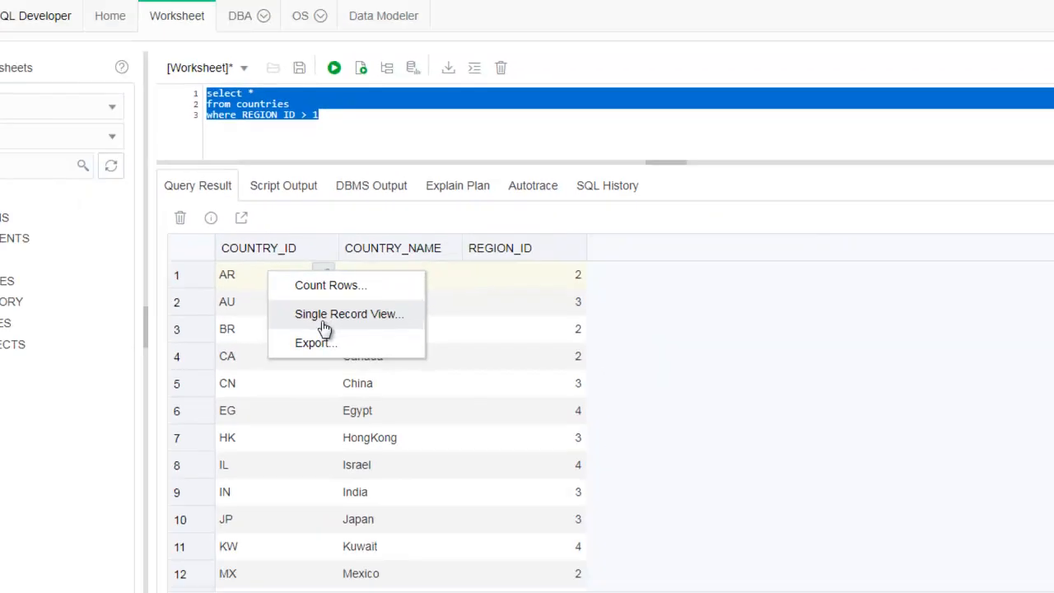
Export the filtered countries results as a CSV file to Downloads
{"action": "left_click", "coordinate": [316, 342]}
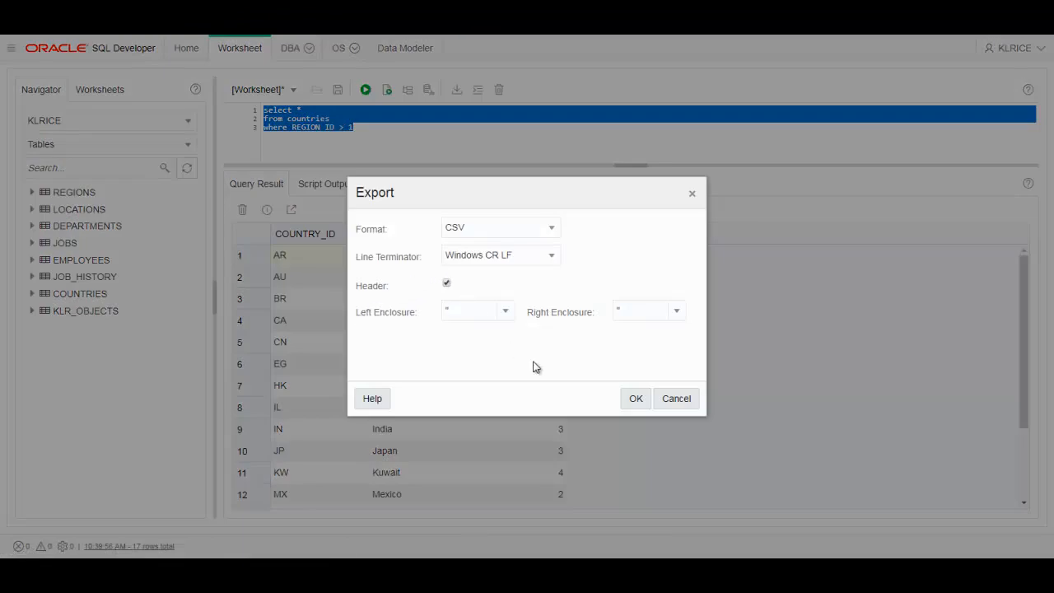
{"action": "left_click", "coordinate": [635, 398]}
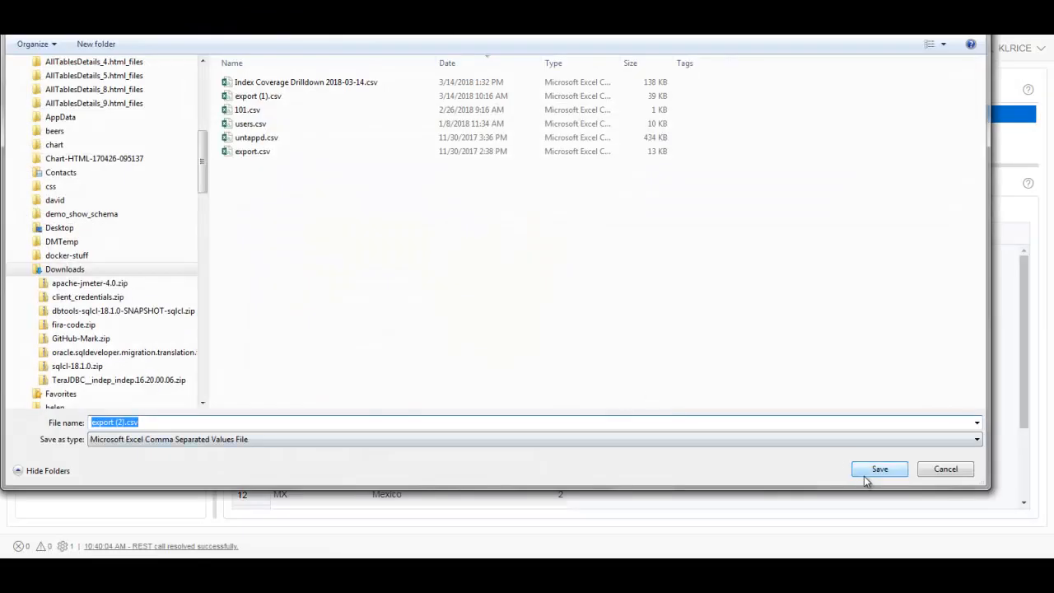
{"action": "left_click", "coordinate": [879, 469]}
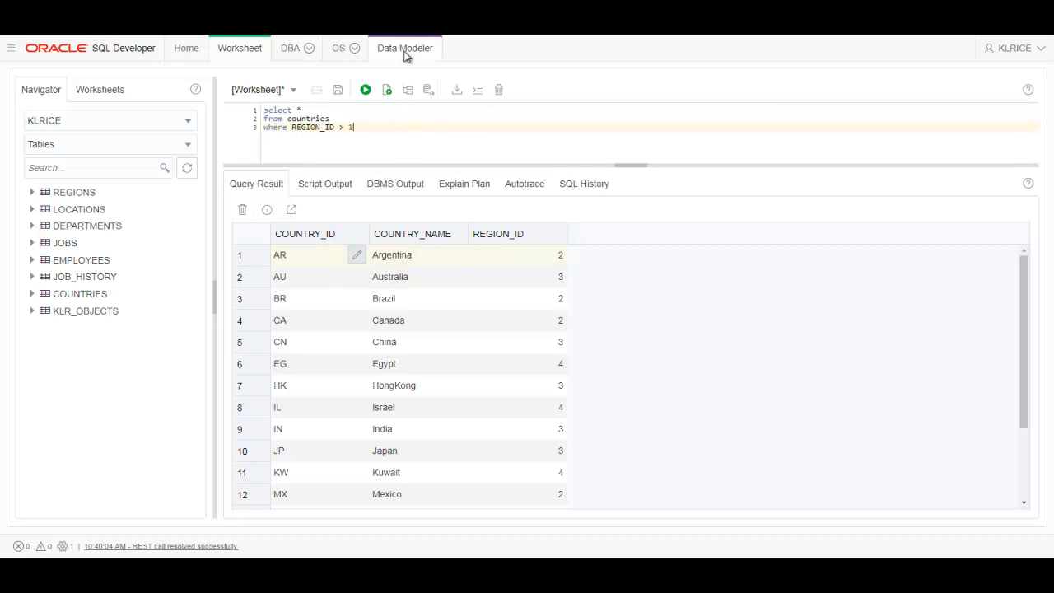
Switch to the Data Modeler tab to start an empty untitled diagram
{"action": "left_click", "coordinate": [404, 48]}
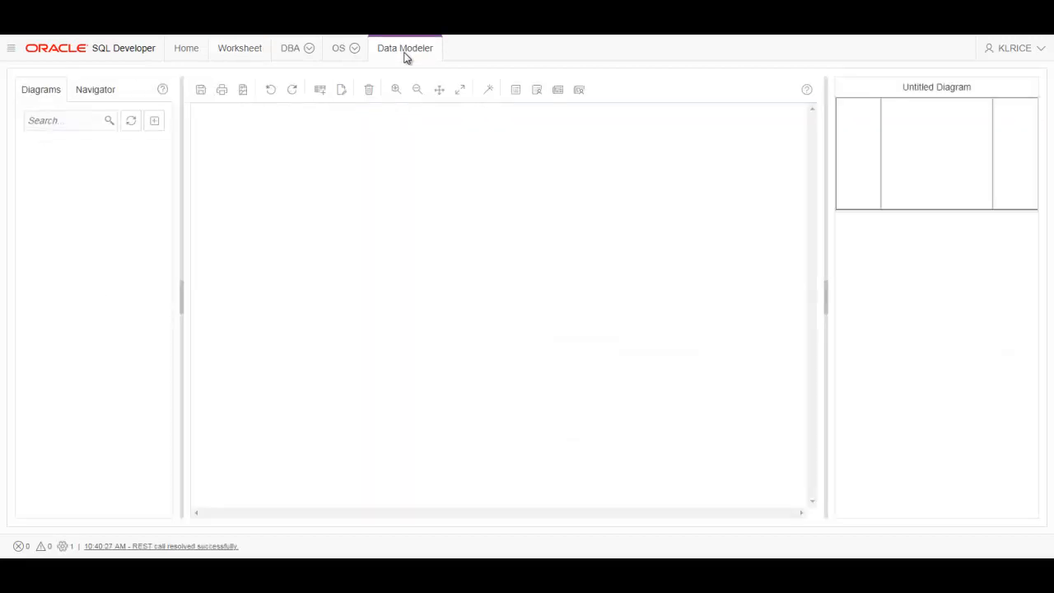
{"action": "mouse_move", "coordinate": [374, 167]}
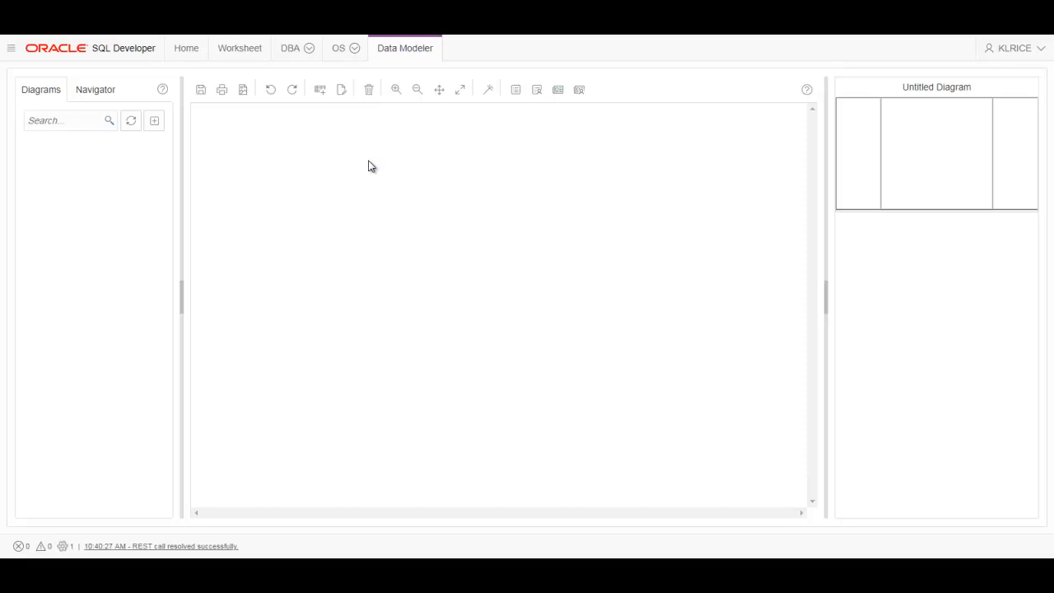
{"action": "mouse_move", "coordinate": [370, 167]}
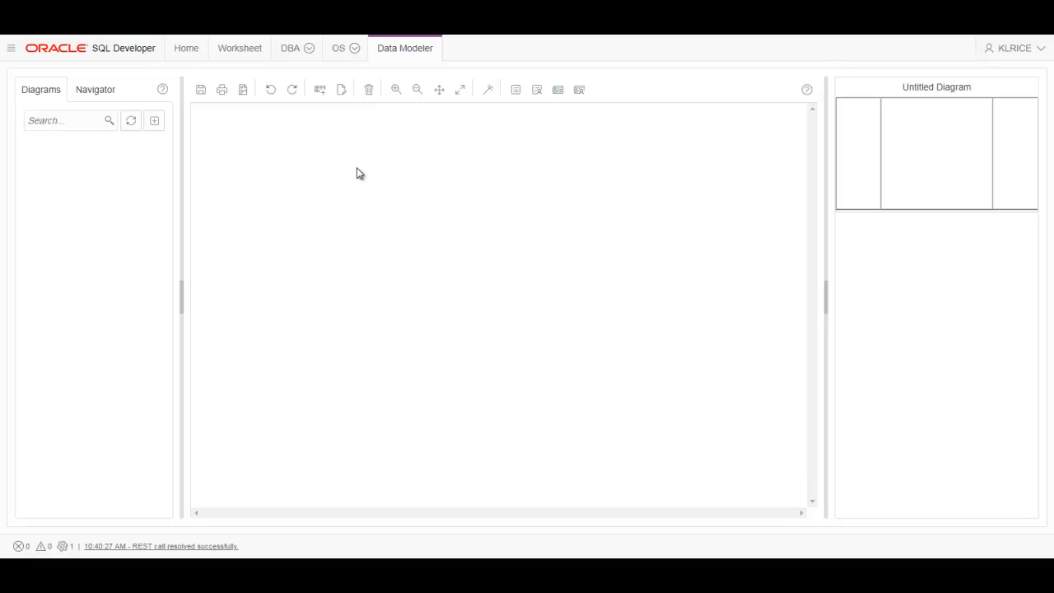
{"action": "mouse_move", "coordinate": [108, 153]}
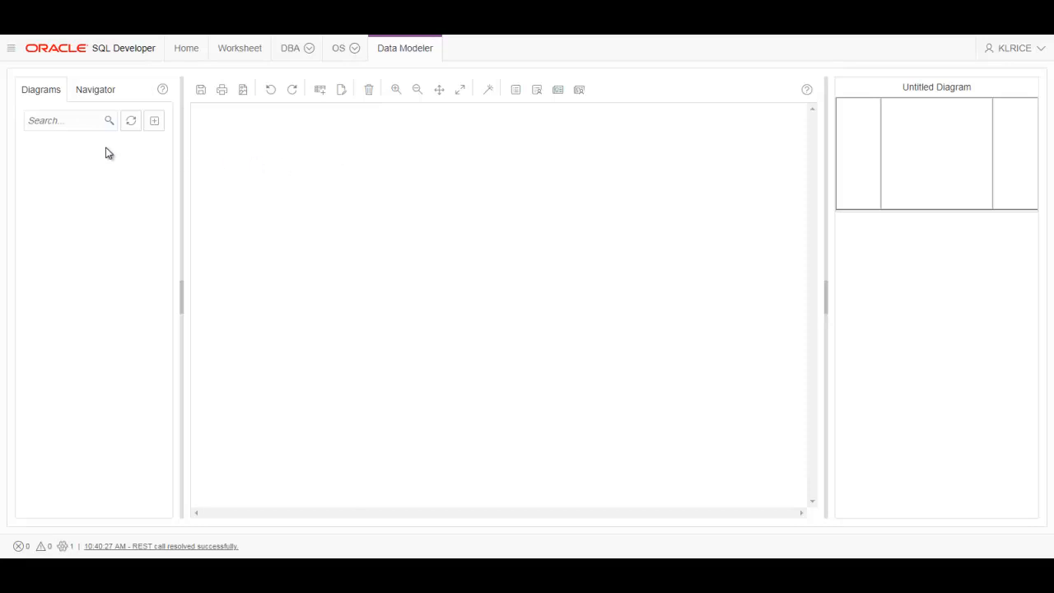
{"action": "mouse_move", "coordinate": [66, 170]}
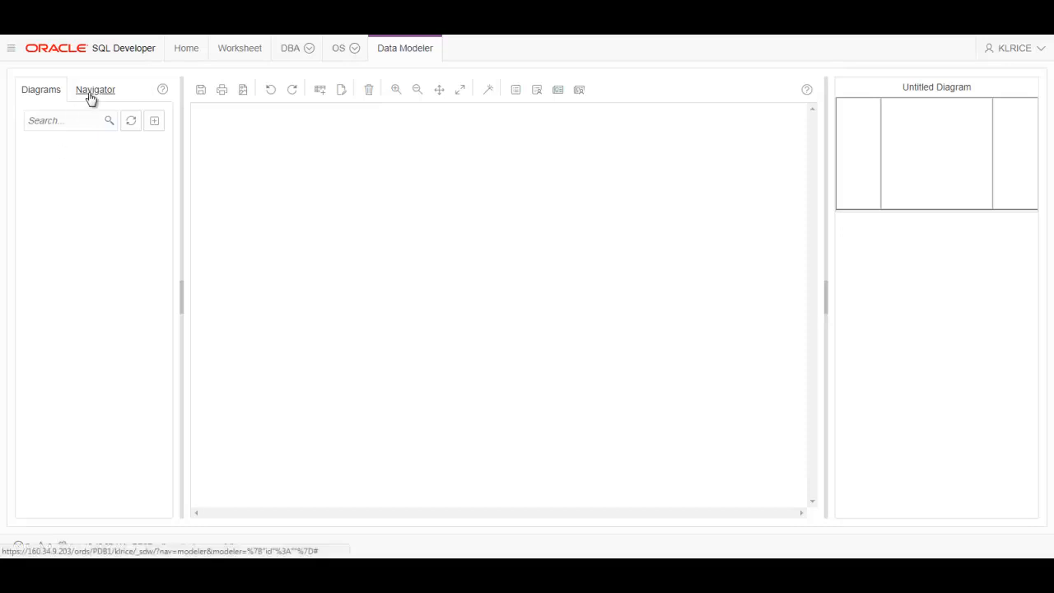
Add DEPARTMENTS with its dependent tables to the diagram from the Navigator
{"action": "left_click", "coordinate": [95, 89]}
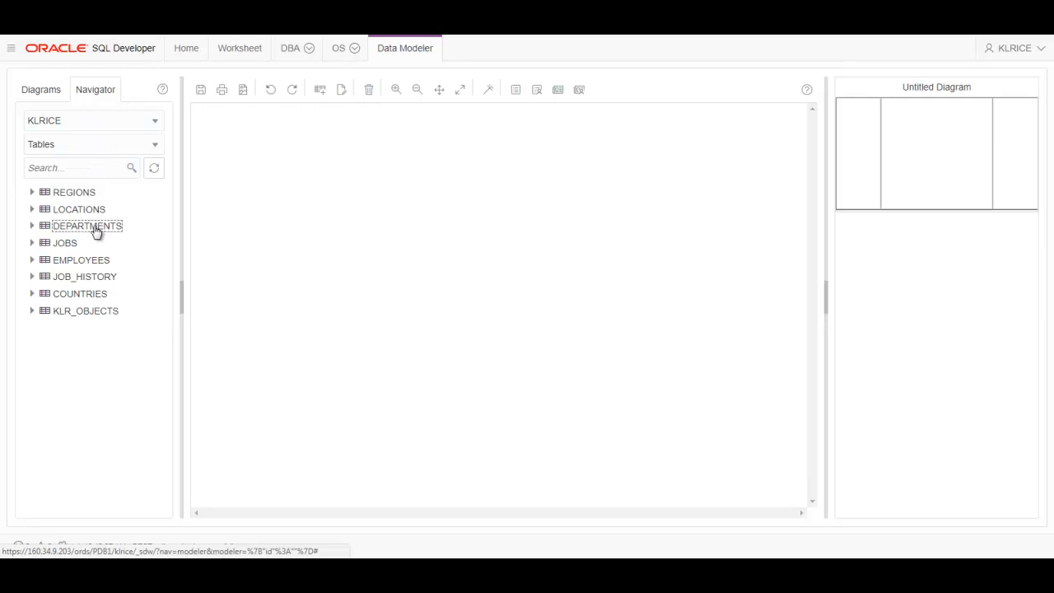
{"action": "right_click", "coordinate": [86, 225]}
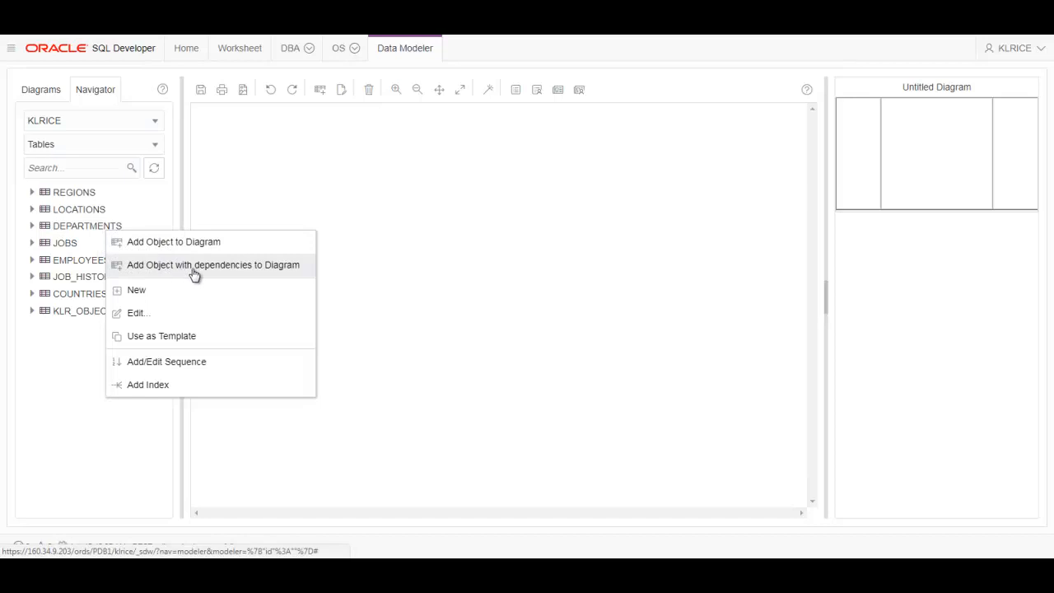
{"action": "left_click", "coordinate": [212, 264]}
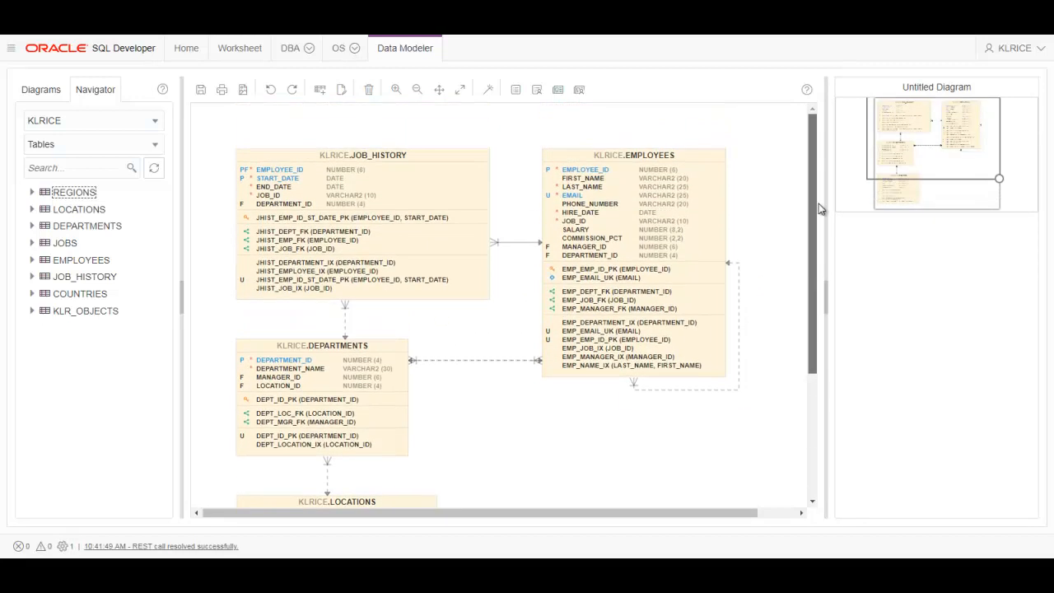
{"action": "scroll", "scroll_direction": "down", "scroll_amount": 3}
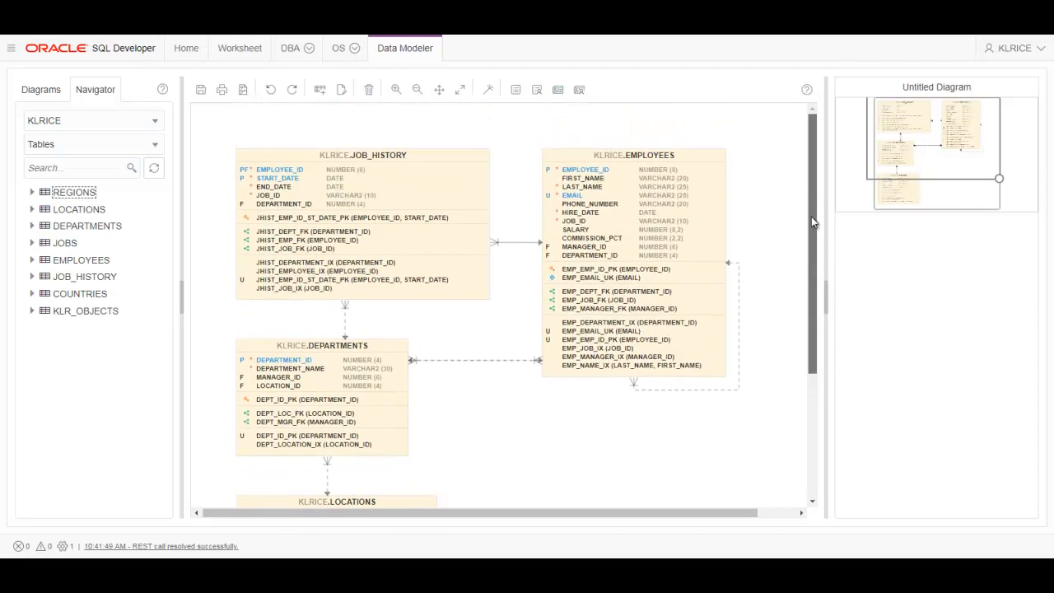
{"action": "scroll", "scroll_direction": "down", "scroll_amount": 3}
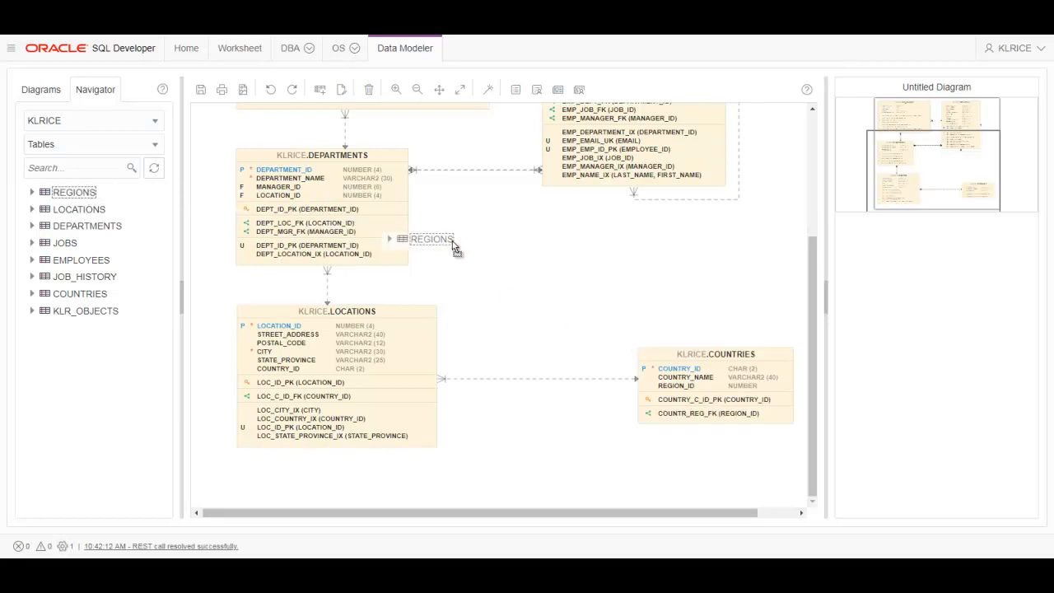
Drop the REGIONS table onto the canvas and place it right of DEPARTMENTS
{"action": "left_click_drag", "start_coordinate": [429, 239], "coordinate": [640, 293]}
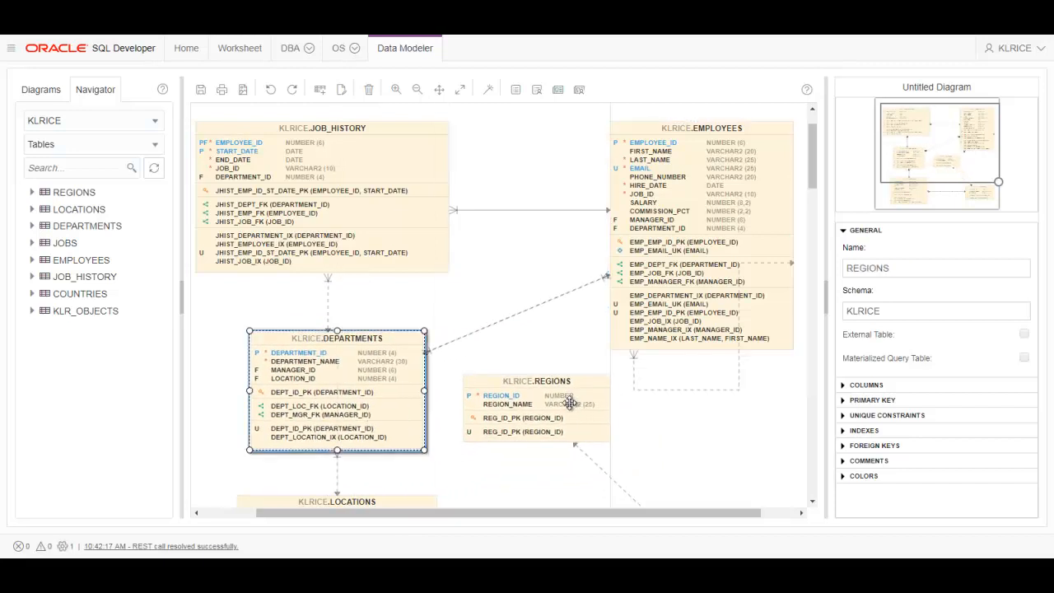
{"action": "left_click_drag", "start_coordinate": [536, 381], "coordinate": [521, 368]}
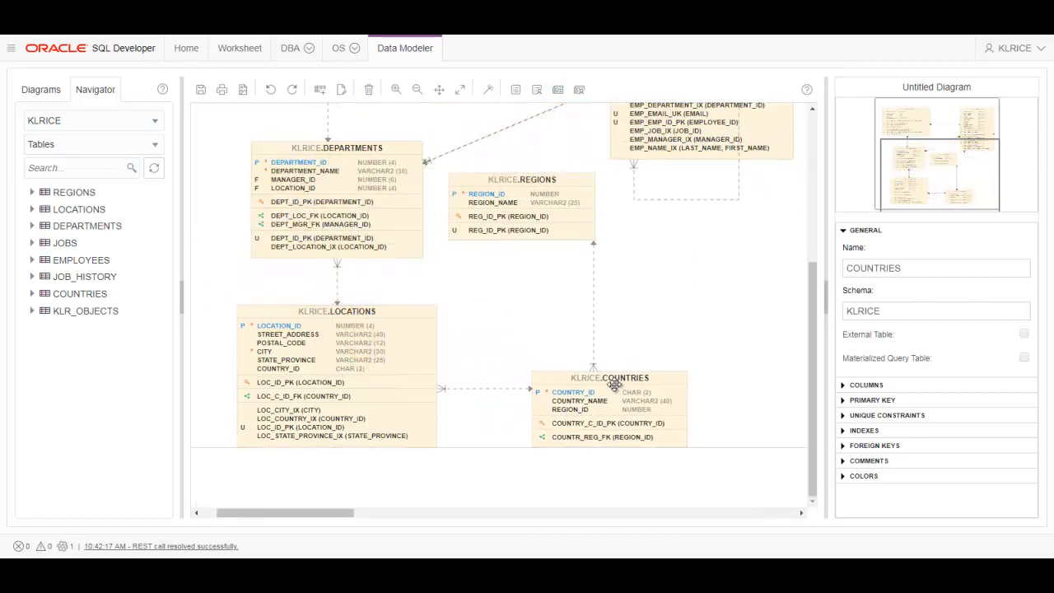
Reshape the COUNTR_REG_FK relationship line and move LOCATIONS beneath DEPARTMENTS
{"action": "left_click", "coordinate": [535, 317]}
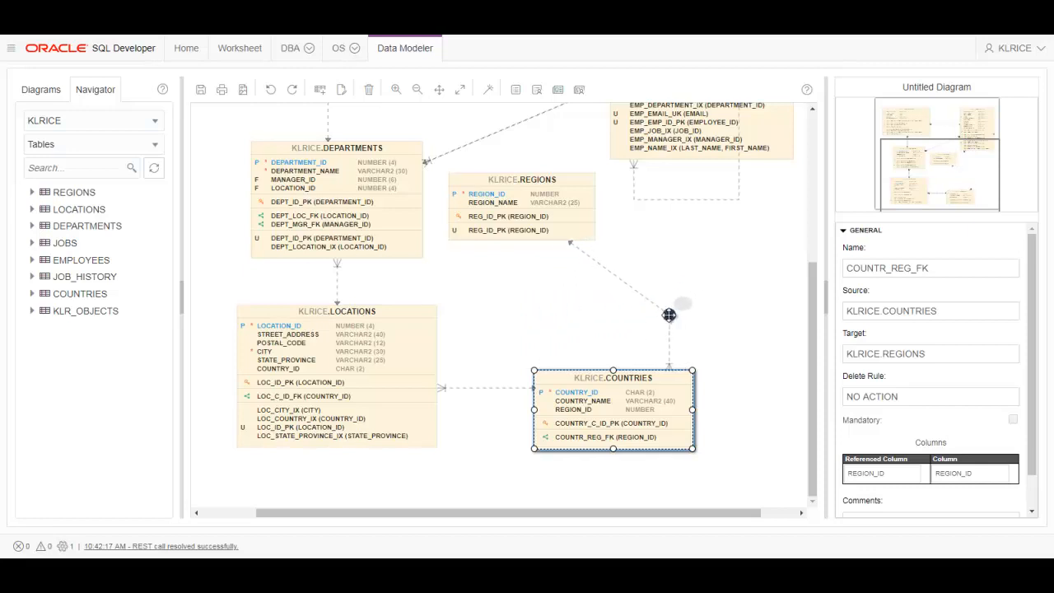
{"action": "left_click_drag", "start_coordinate": [669, 314], "coordinate": [700, 258]}
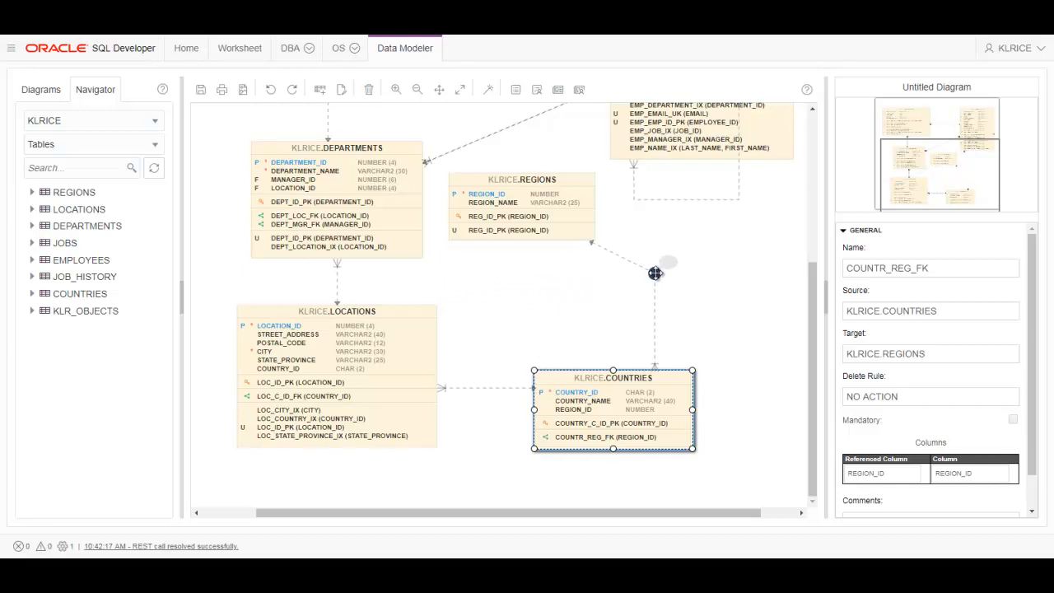
{"action": "mouse_move", "coordinate": [486, 329]}
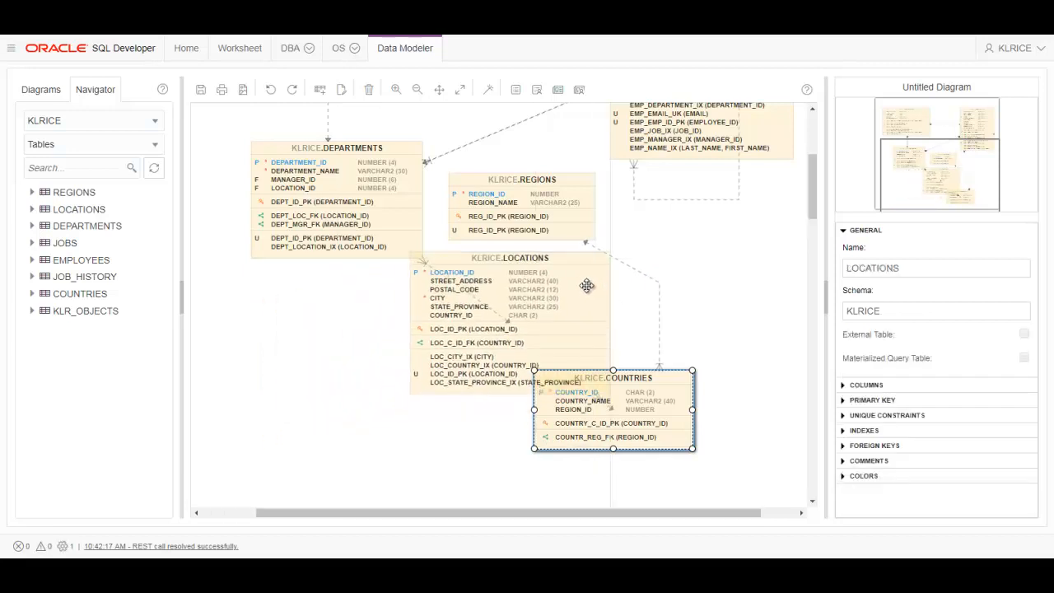
{"action": "left_click_drag", "start_coordinate": [587, 286], "coordinate": [560, 319]}
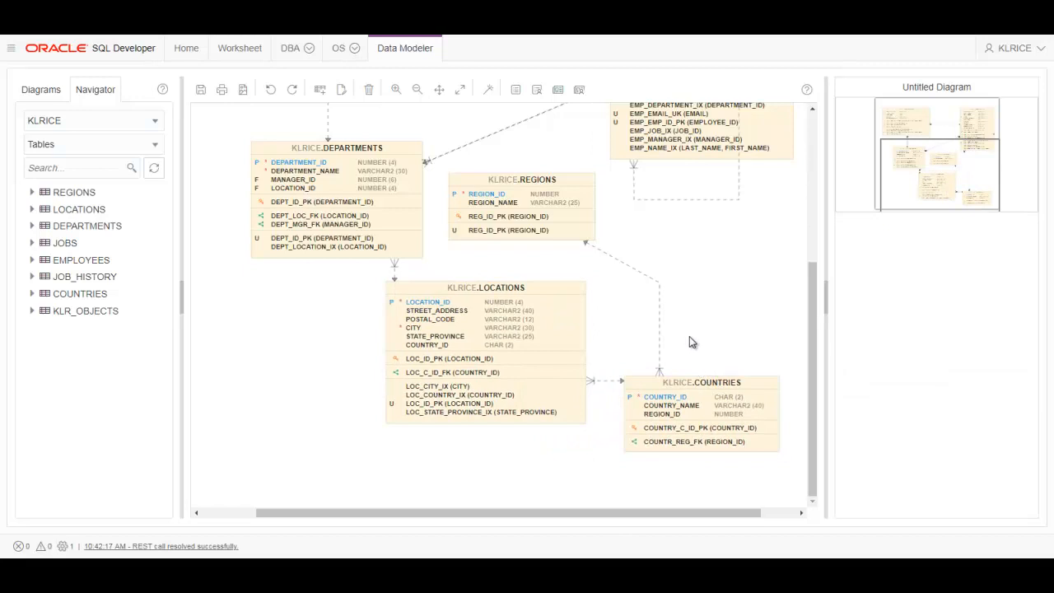
{"action": "mouse_move", "coordinate": [632, 290]}
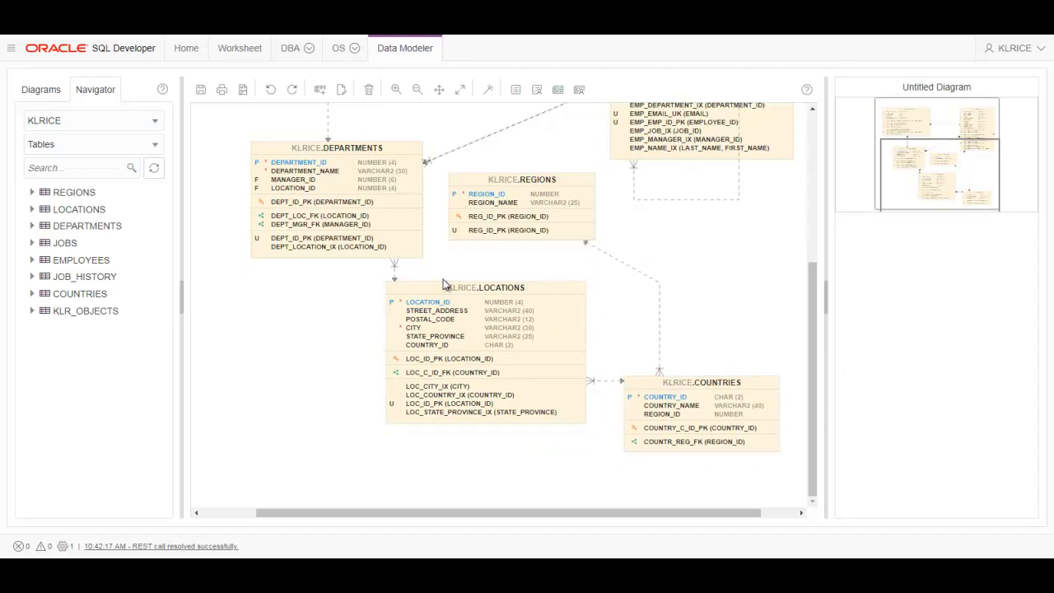
Give LOCATIONS a background colour of RGB 36,67,185 at 20% alpha
{"action": "left_click", "coordinate": [336, 148]}
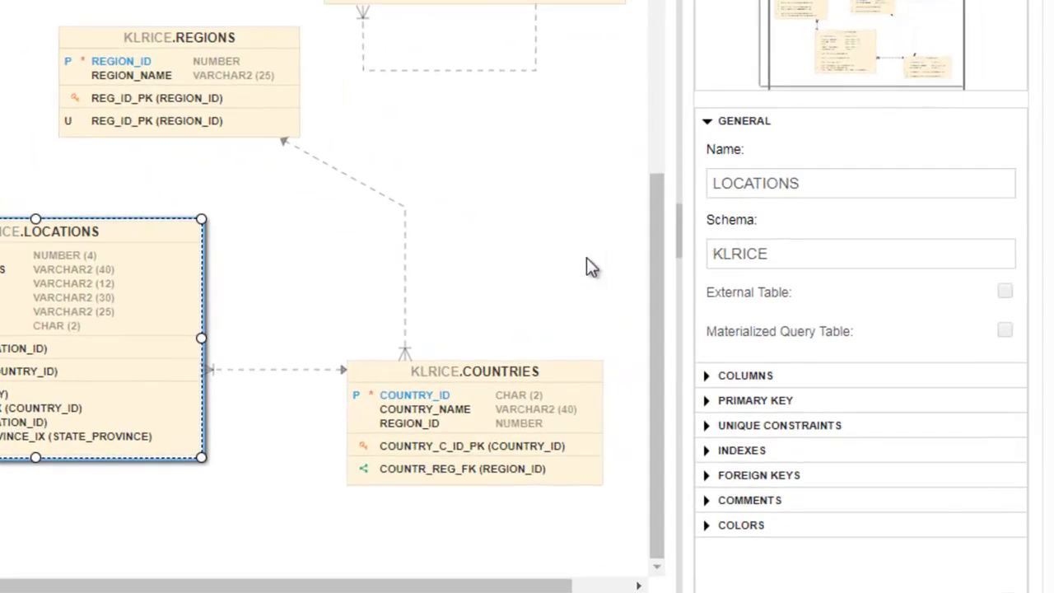
{"action": "mouse_move", "coordinate": [756, 298]}
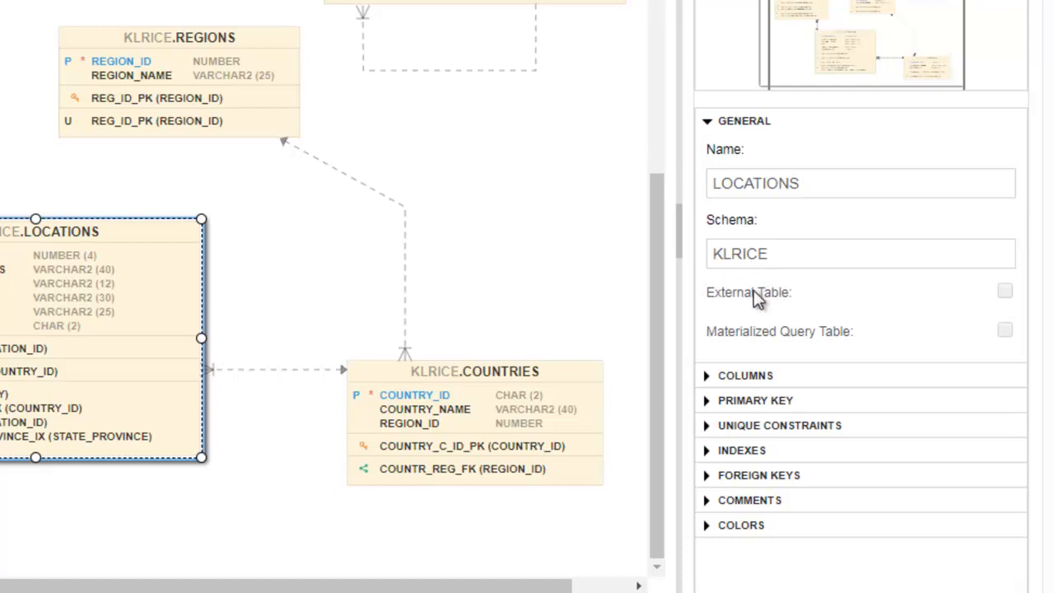
{"action": "left_click", "coordinate": [746, 376]}
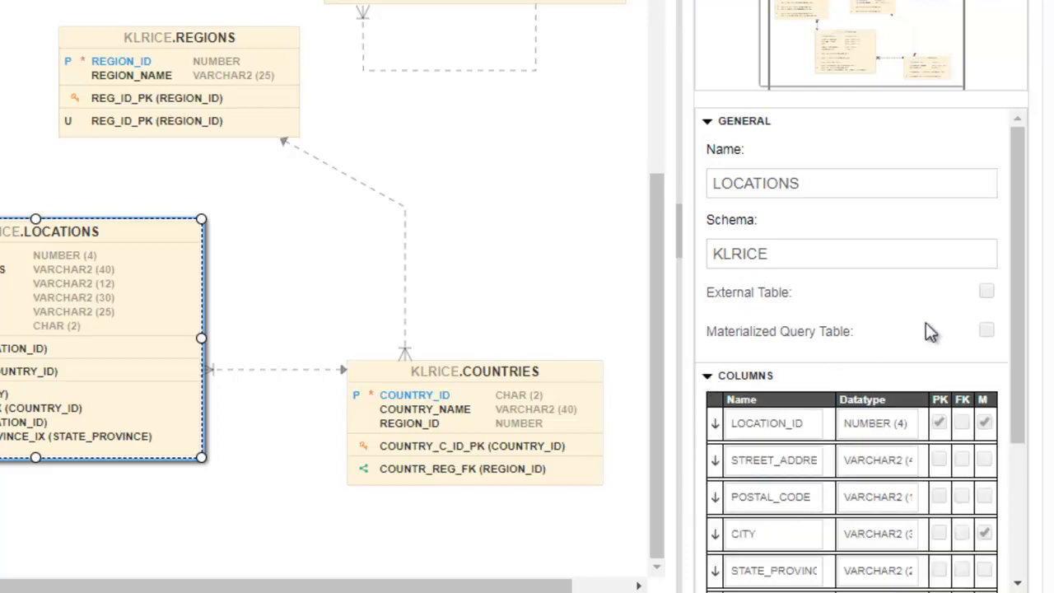
{"action": "scroll", "scroll_direction": "down", "scroll_amount": 3}
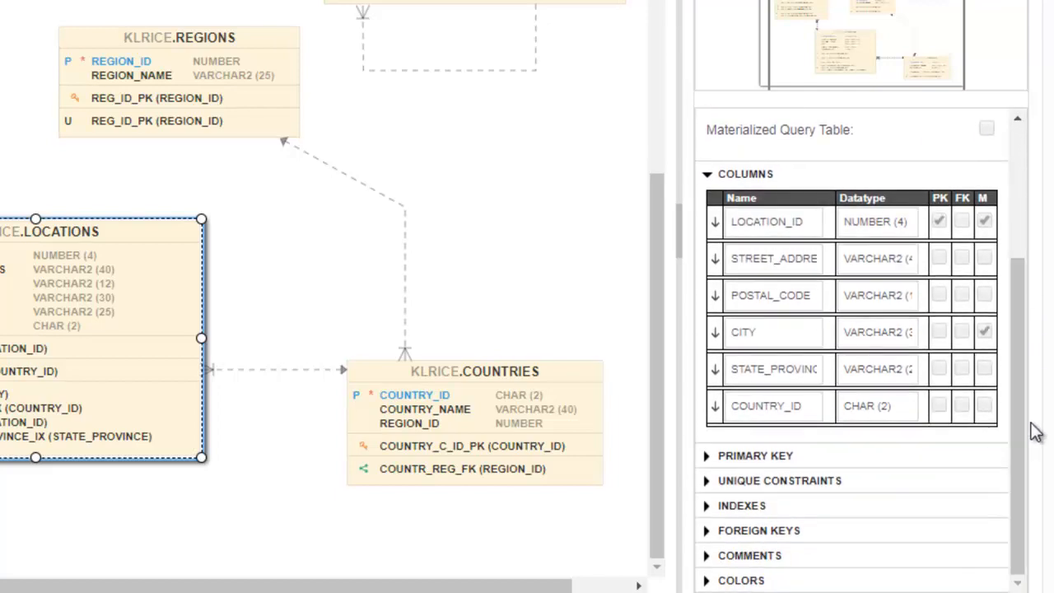
{"action": "left_click", "coordinate": [706, 455]}
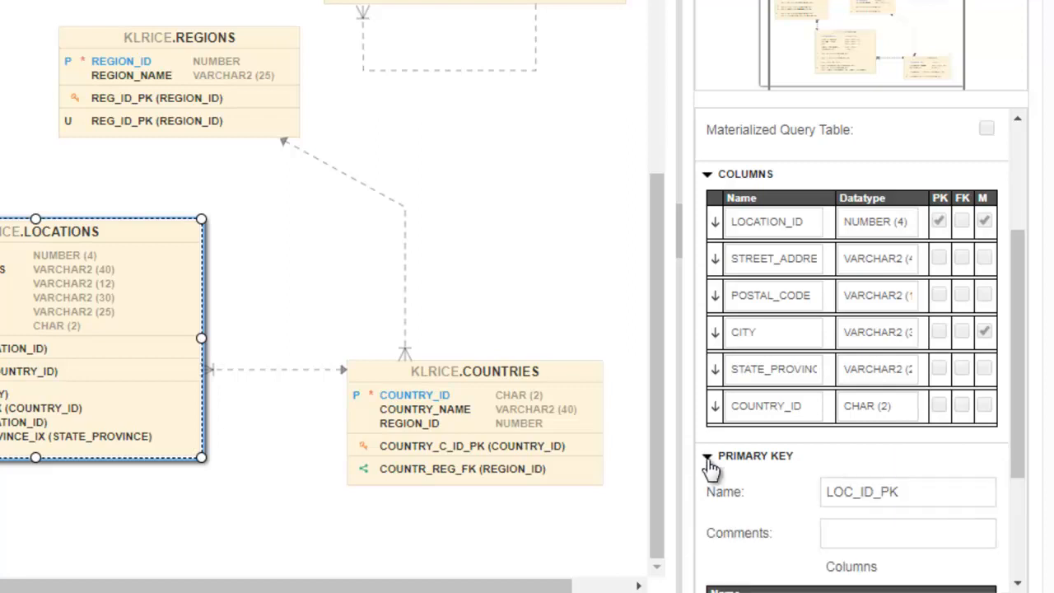
{"action": "scroll", "scroll_direction": "down", "scroll_amount": 3}
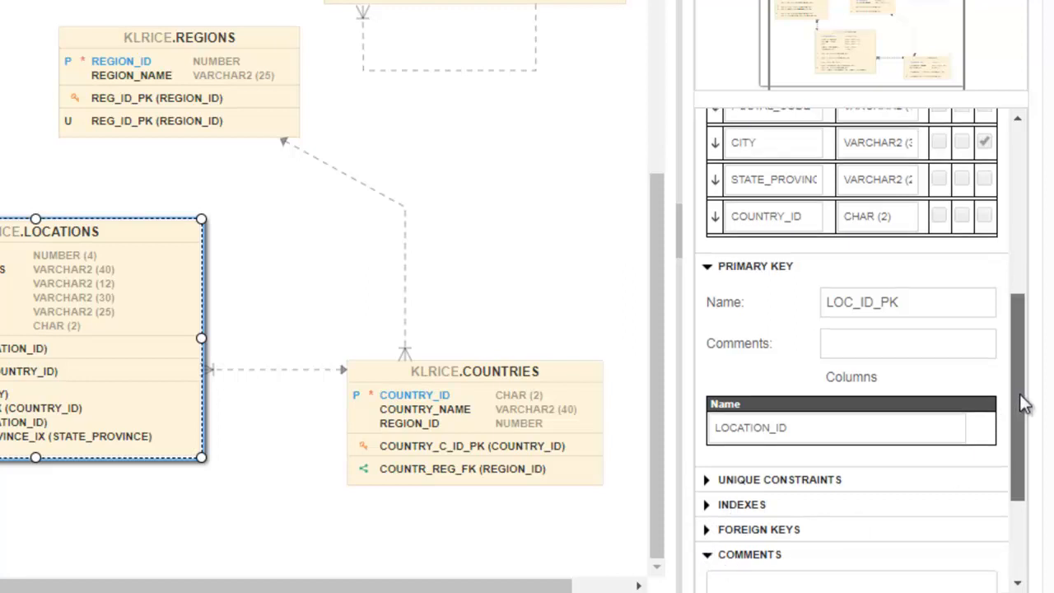
{"action": "scroll", "scroll_direction": "up", "scroll_amount": 3}
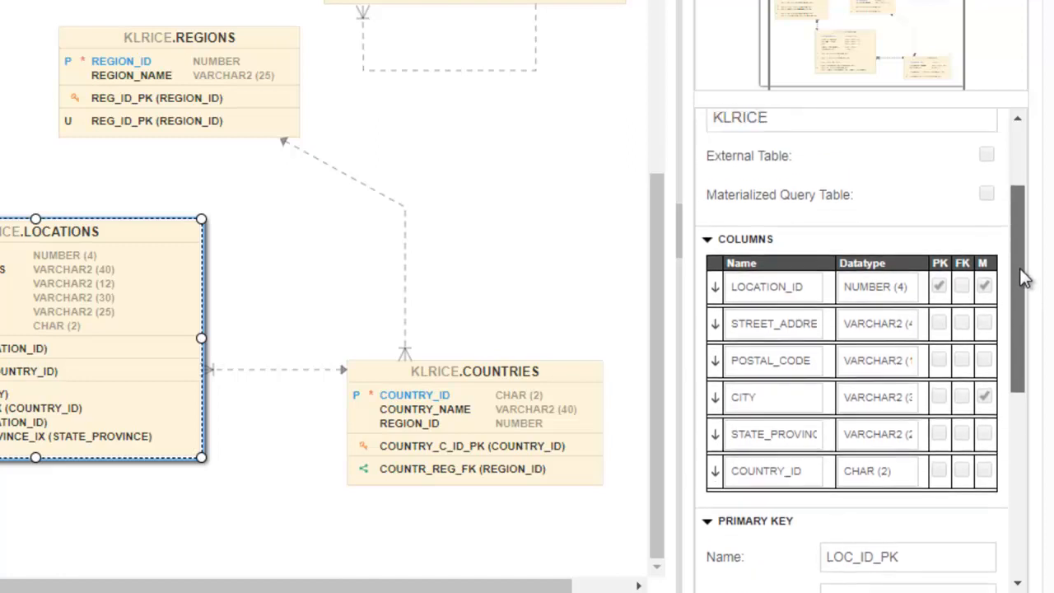
{"action": "scroll", "scroll_direction": "down", "scroll_amount": 3}
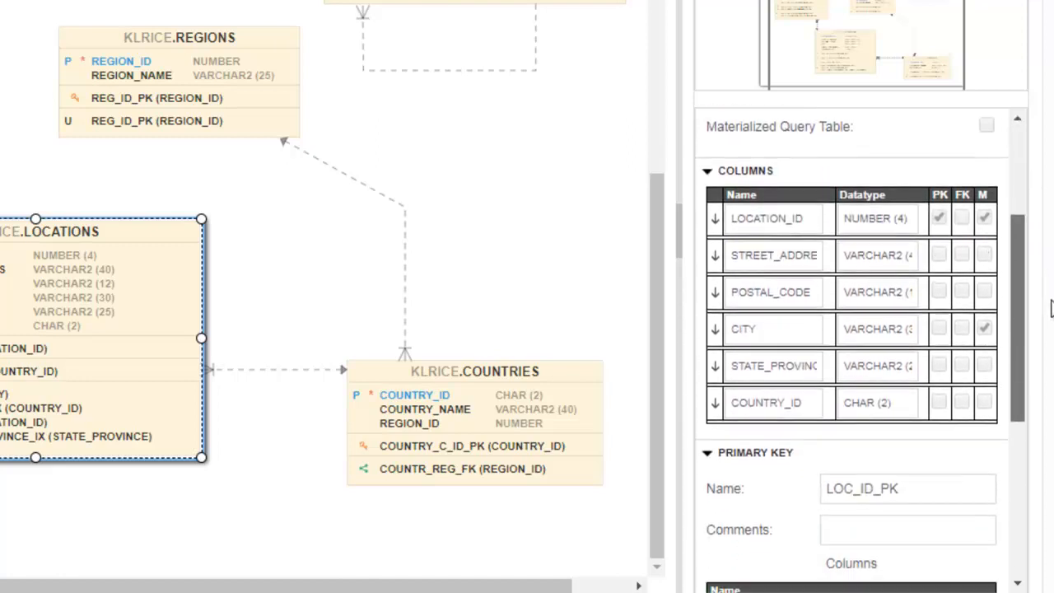
{"action": "scroll", "scroll_direction": "down", "scroll_amount": 3}
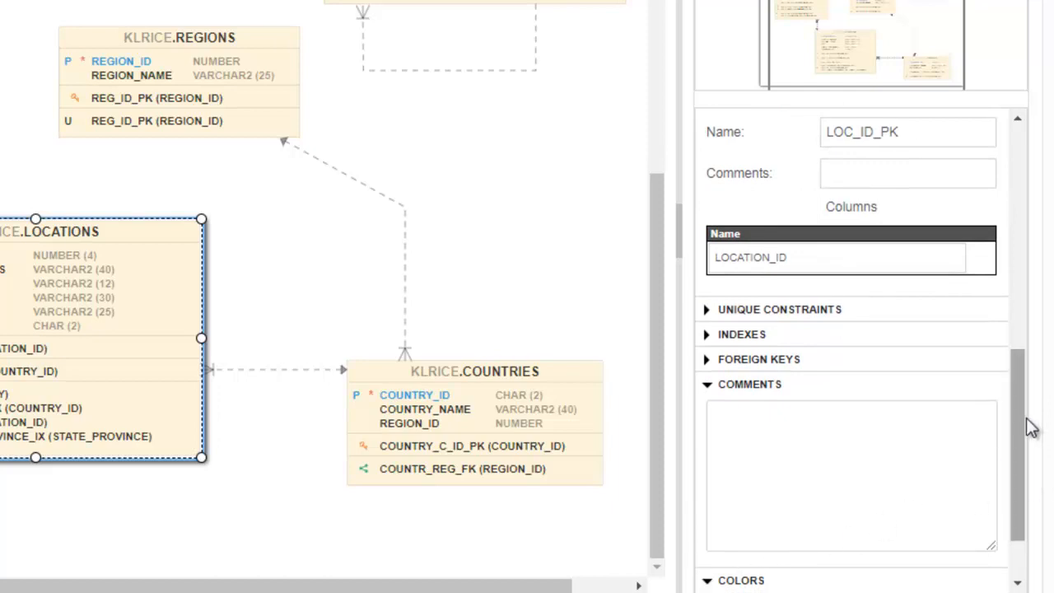
{"action": "scroll", "scroll_direction": "down", "scroll_amount": 3}
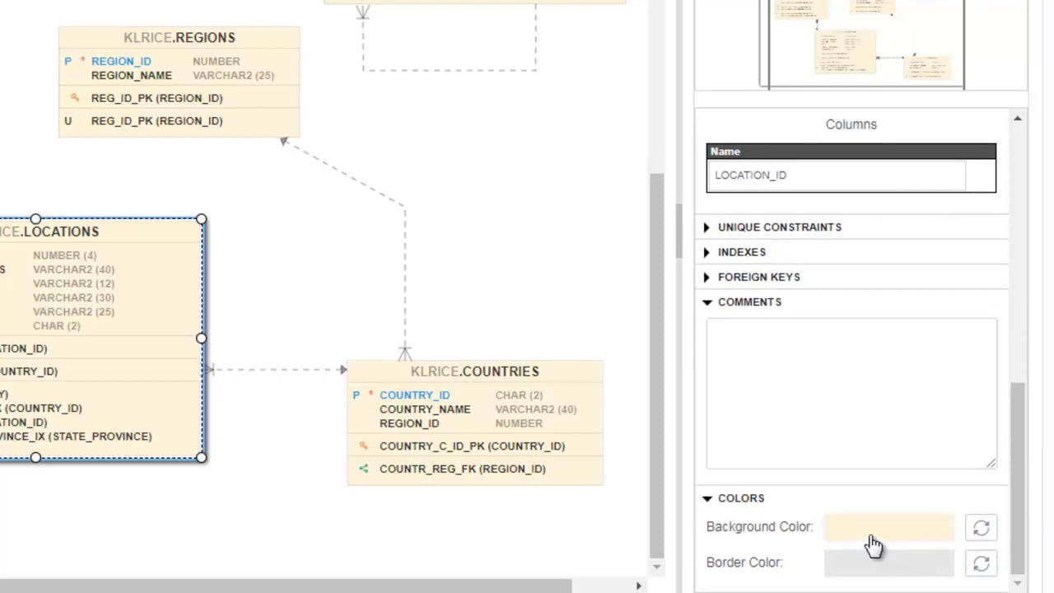
{"action": "left_click", "coordinate": [888, 526]}
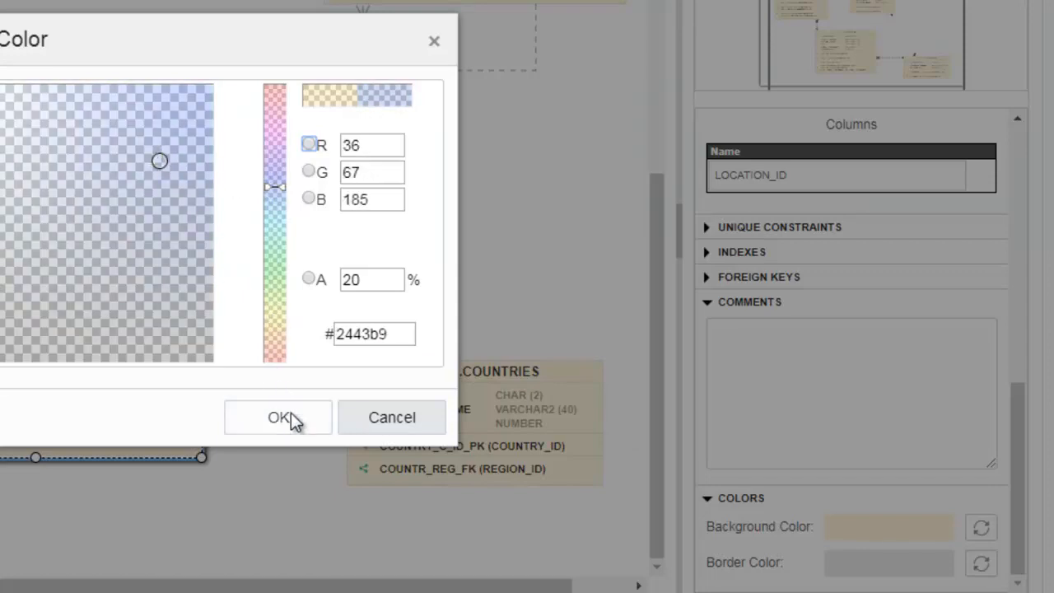
{"action": "left_click", "coordinate": [278, 417]}
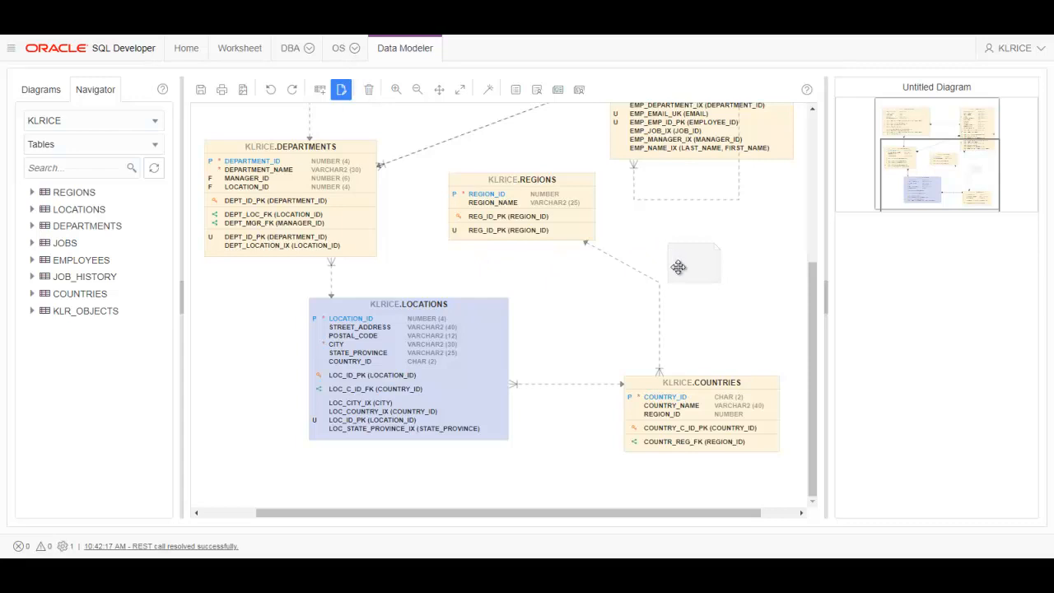
Add a note reading 'This is my HR Schema. Added on 11 May 2018'
{"action": "left_click", "coordinate": [693, 261]}
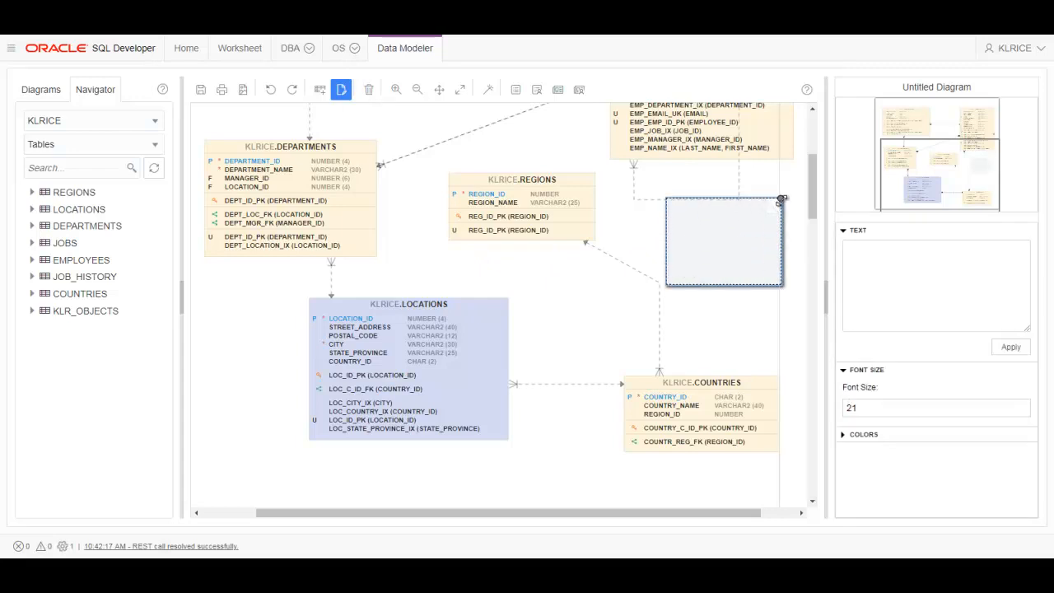
{"action": "type", "text": "This is my H"}
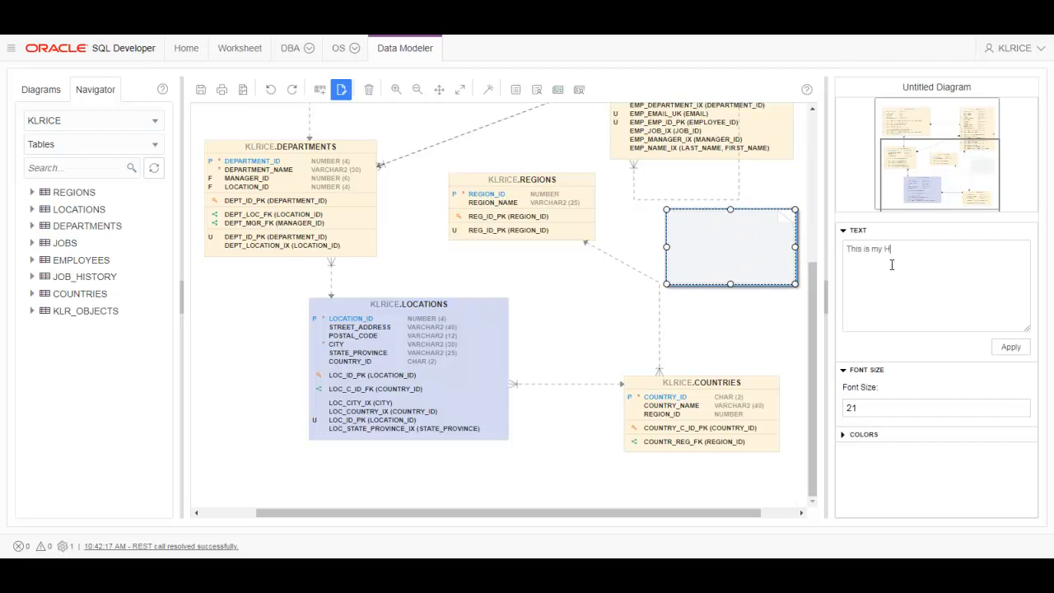
{"action": "type", "text": "R Schema."}
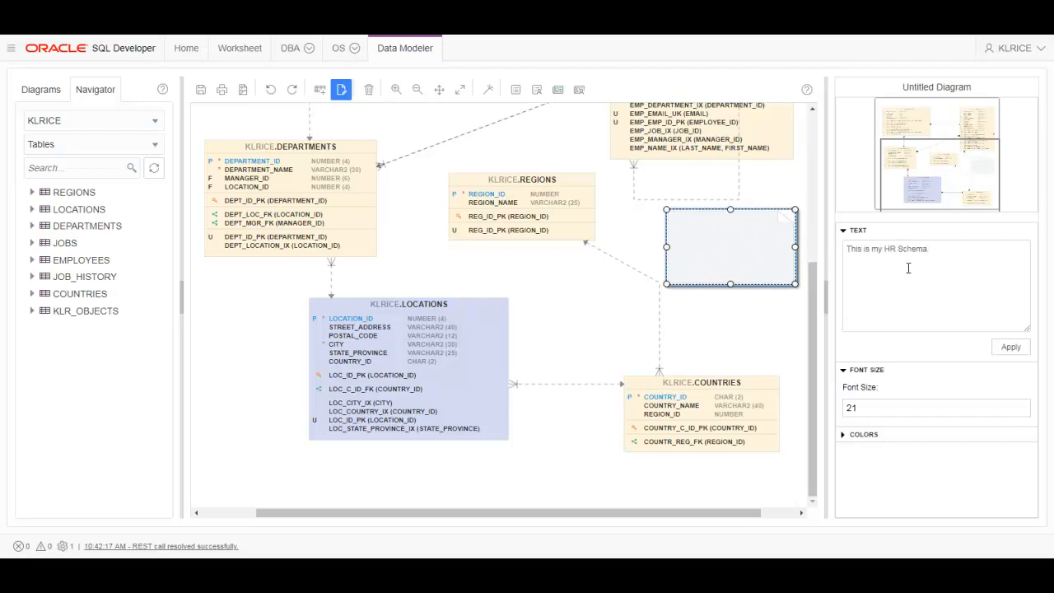
{"action": "type", "text": "Added on 5/"}
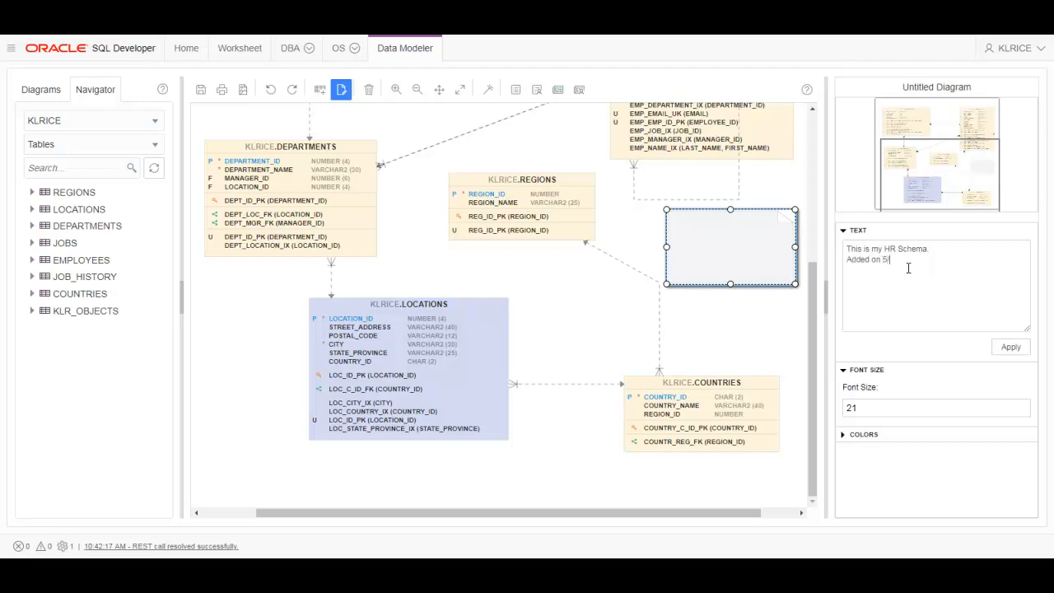
{"action": "key", "text": "Backspace"}
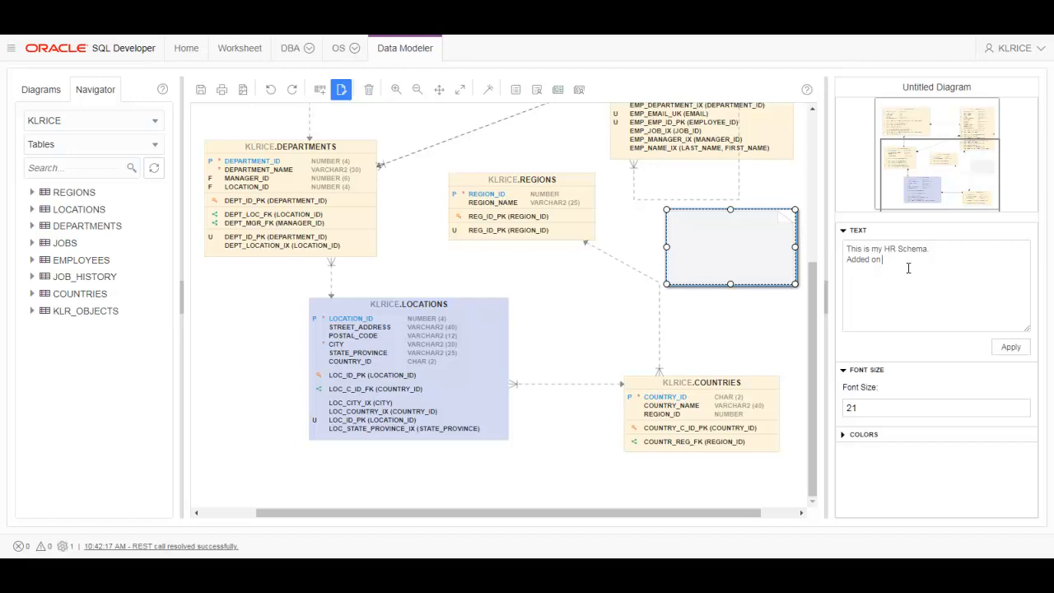
{"action": "type", "text": "May 11, 2"}
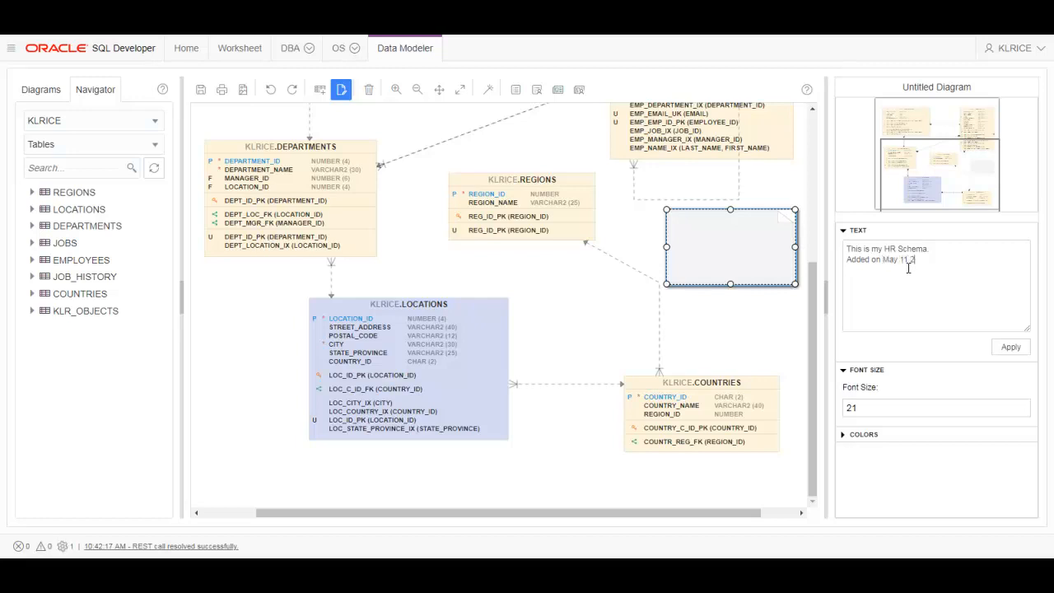
{"action": "type", "text": "018"}
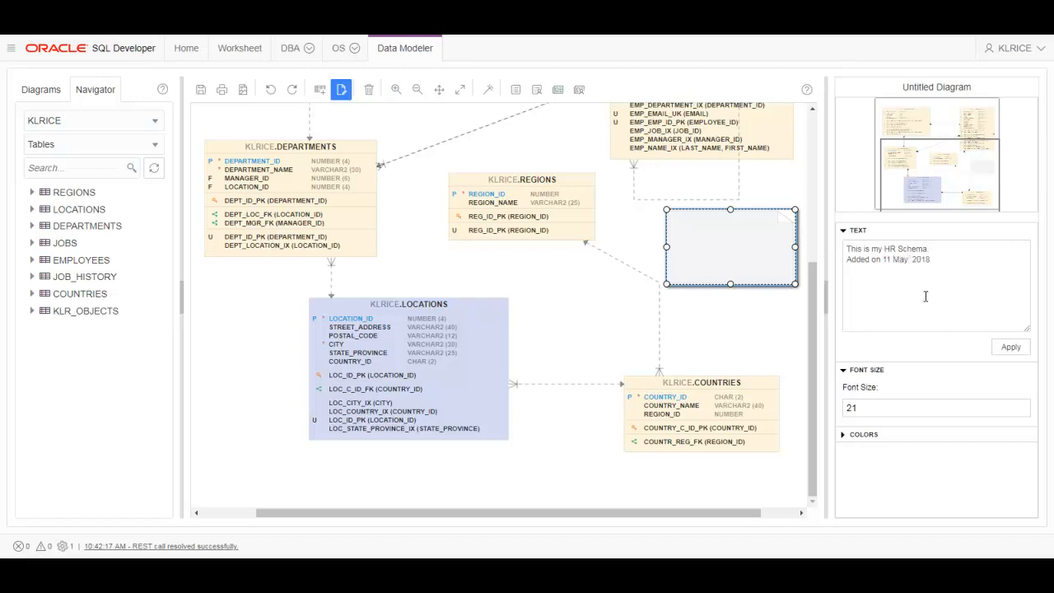
{"action": "left_click", "coordinate": [1010, 347]}
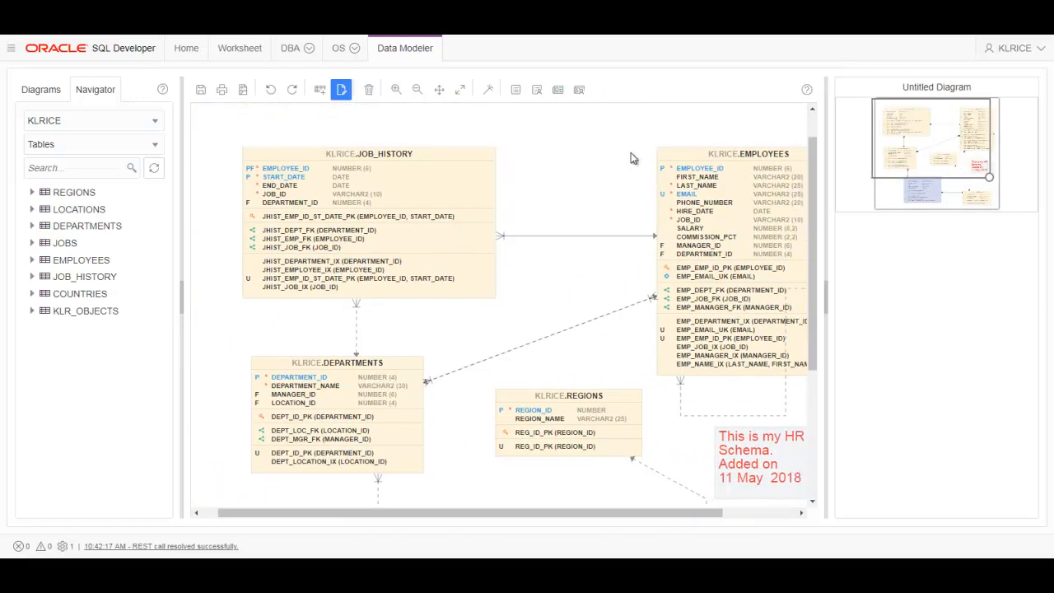
Resize the JOB_HISTORY table box to be narrower
{"action": "left_click", "coordinate": [368, 154]}
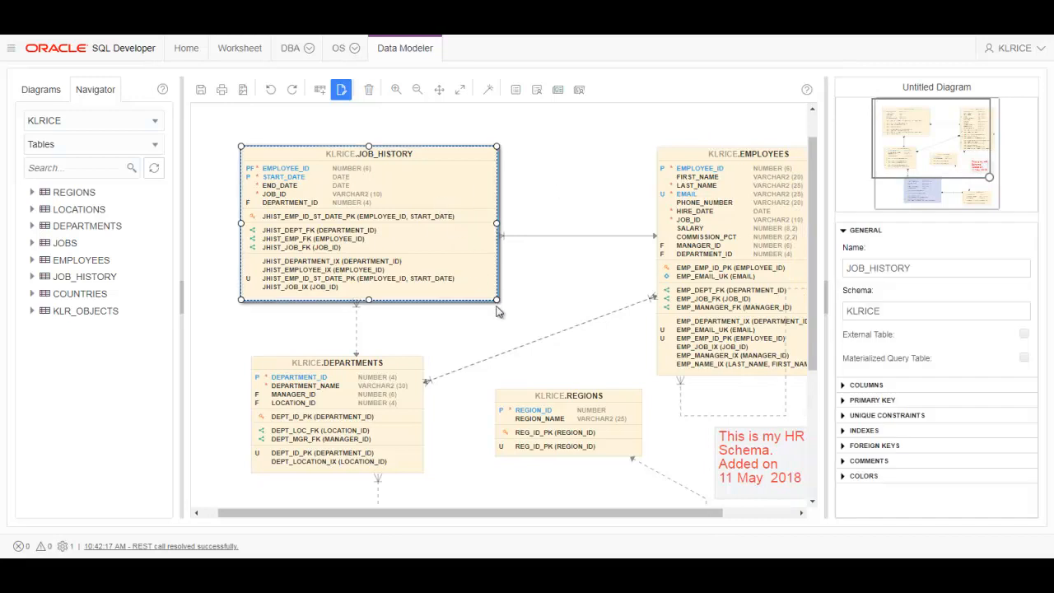
{"action": "left_click_drag", "start_coordinate": [495, 301], "coordinate": [456, 278]}
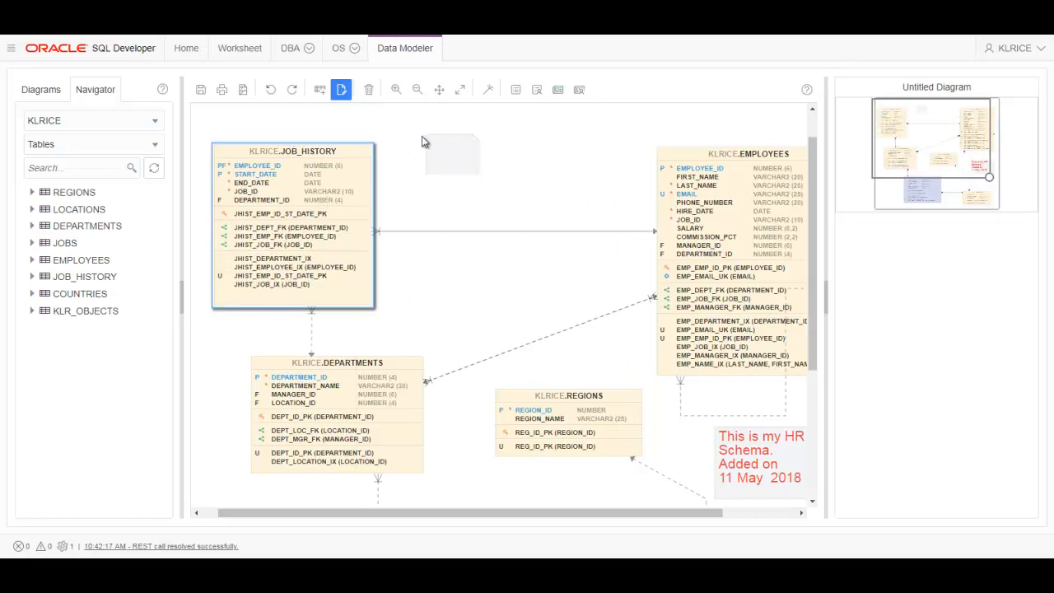
{"action": "mouse_move", "coordinate": [323, 176]}
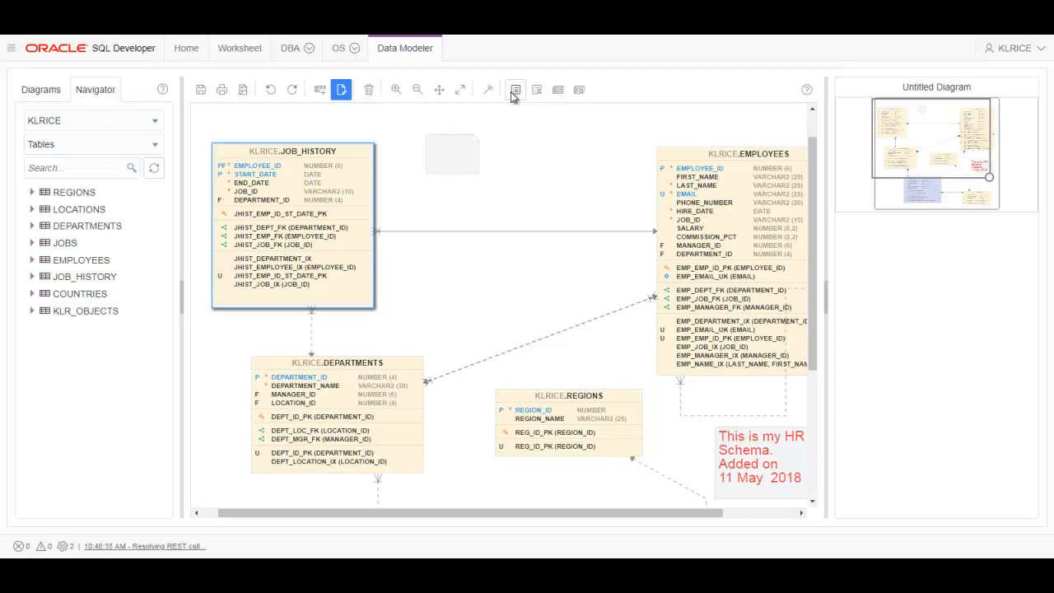
{"action": "left_click", "coordinate": [515, 90]}
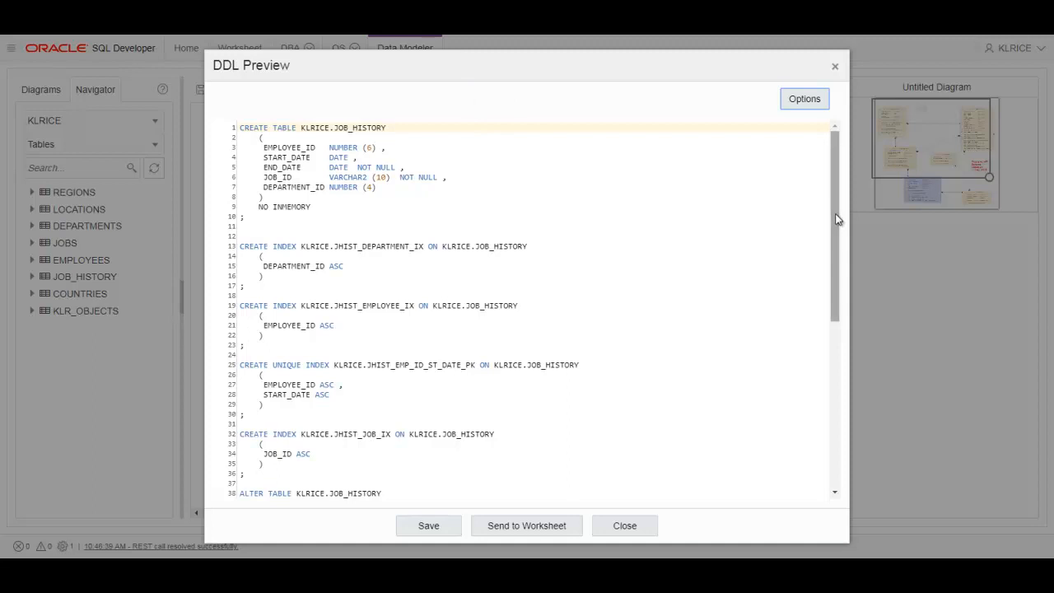
{"action": "scroll", "scroll_direction": "down", "scroll_amount": 3}
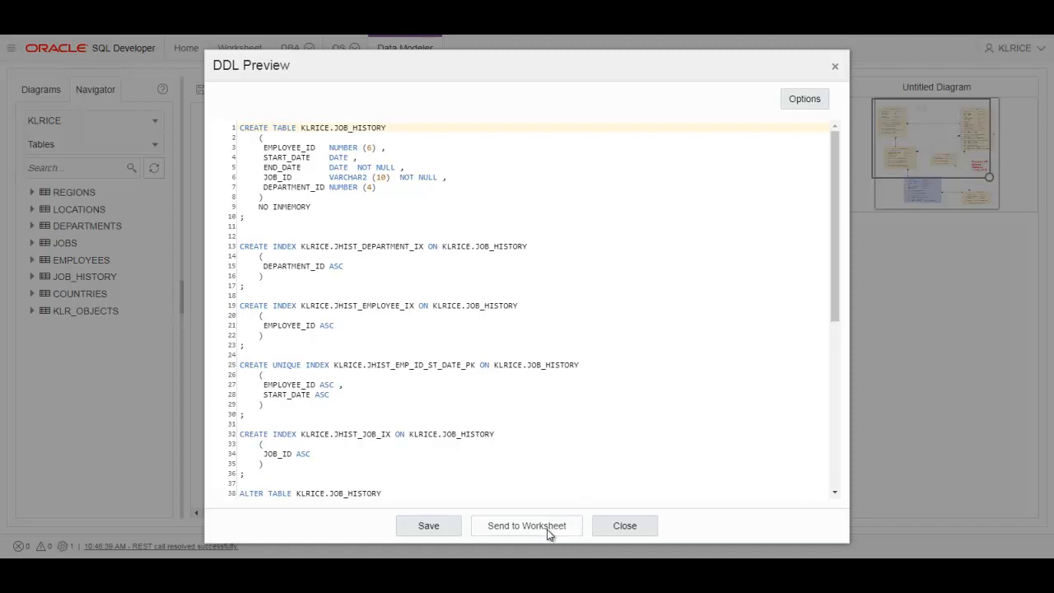
{"action": "left_click", "coordinate": [625, 525]}
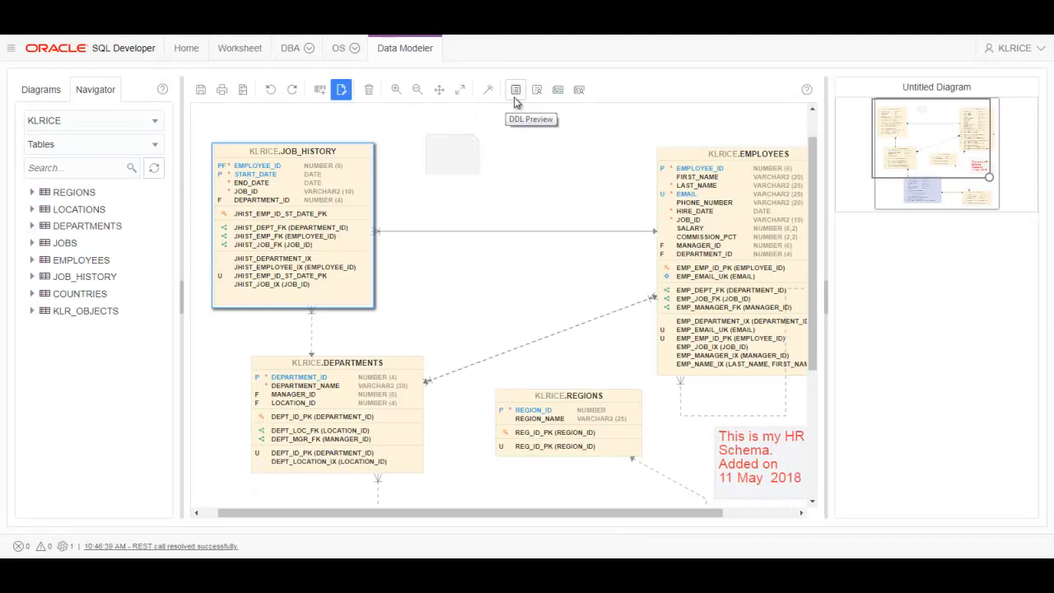
{"action": "mouse_move", "coordinate": [537, 89]}
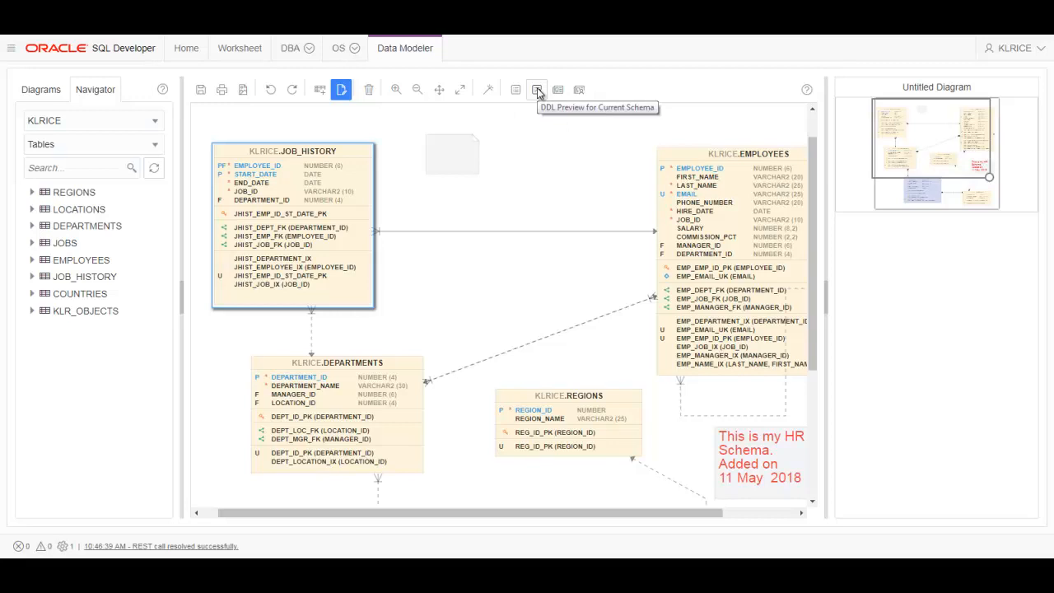
{"action": "mouse_move", "coordinate": [557, 90]}
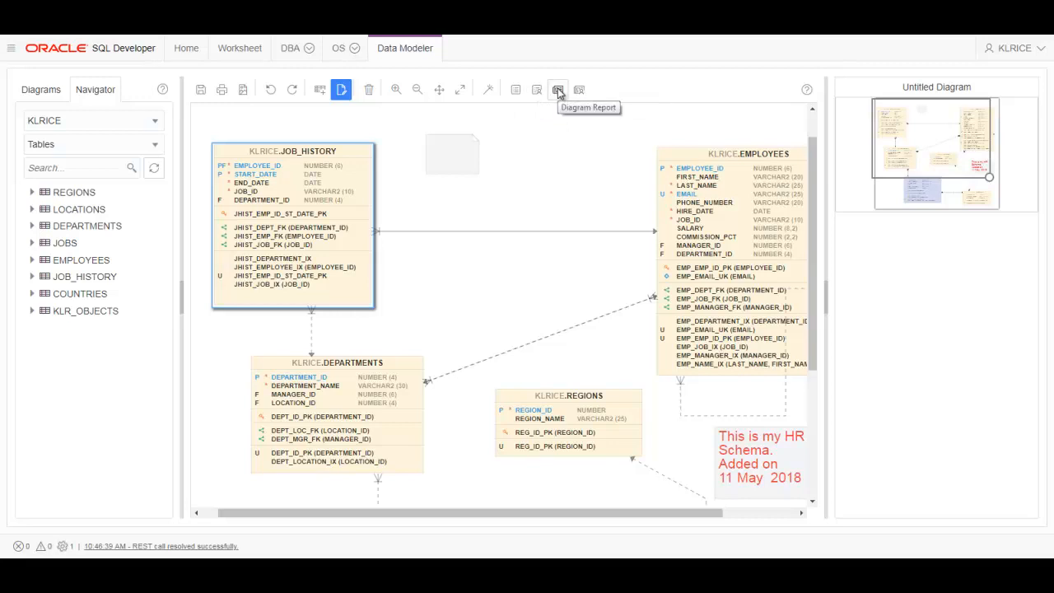
{"action": "mouse_move", "coordinate": [579, 90]}
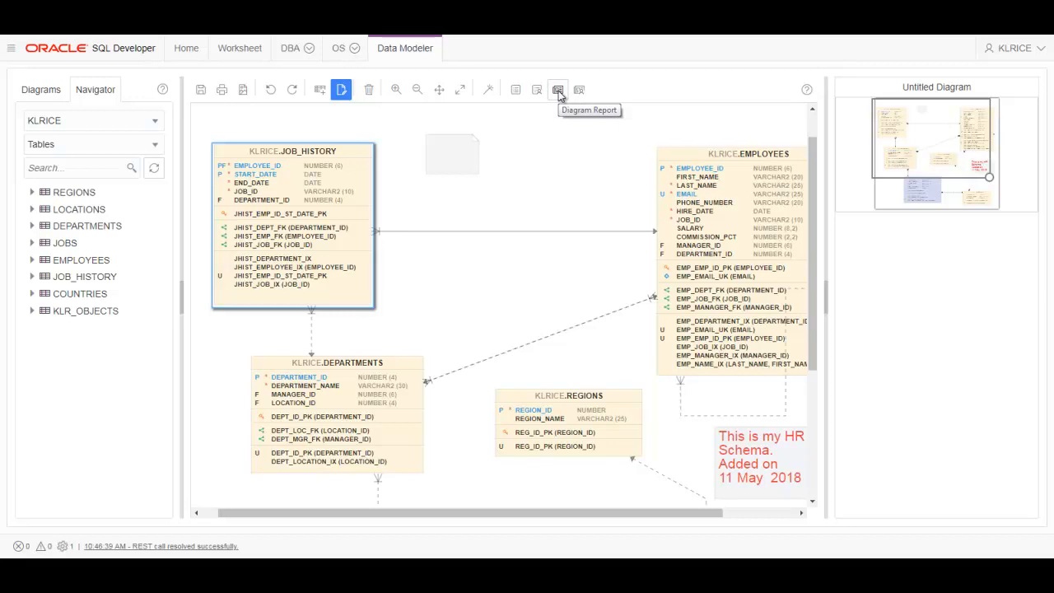
Generate the Diagram Report listing each table's columns, indexes and foreign keys
{"action": "left_click", "coordinate": [557, 90]}
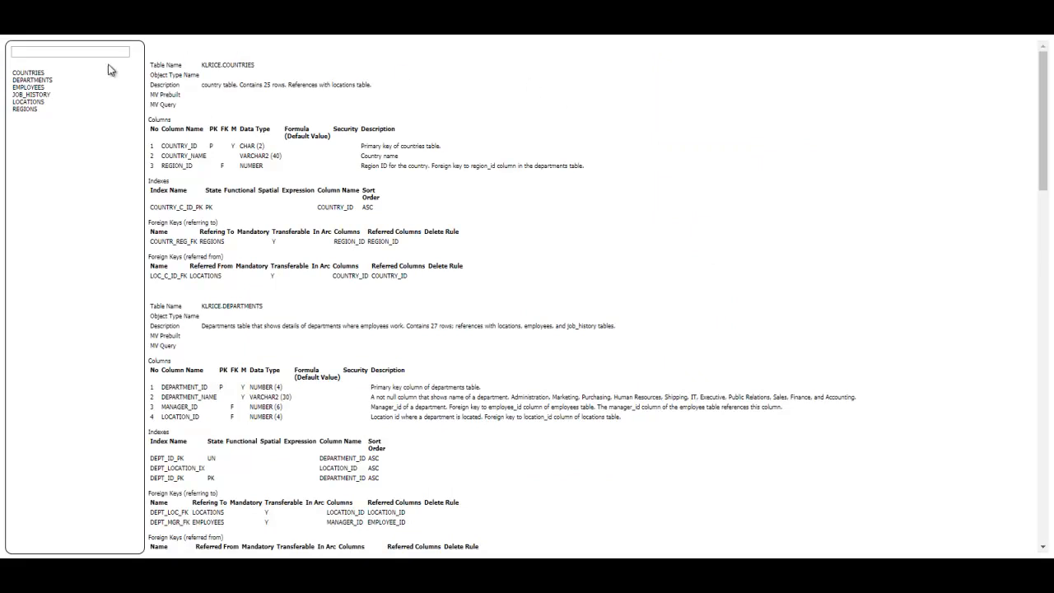
Browse the DEPARTMENTS and REGIONS table details in the report, then close it
{"action": "left_click", "coordinate": [29, 88]}
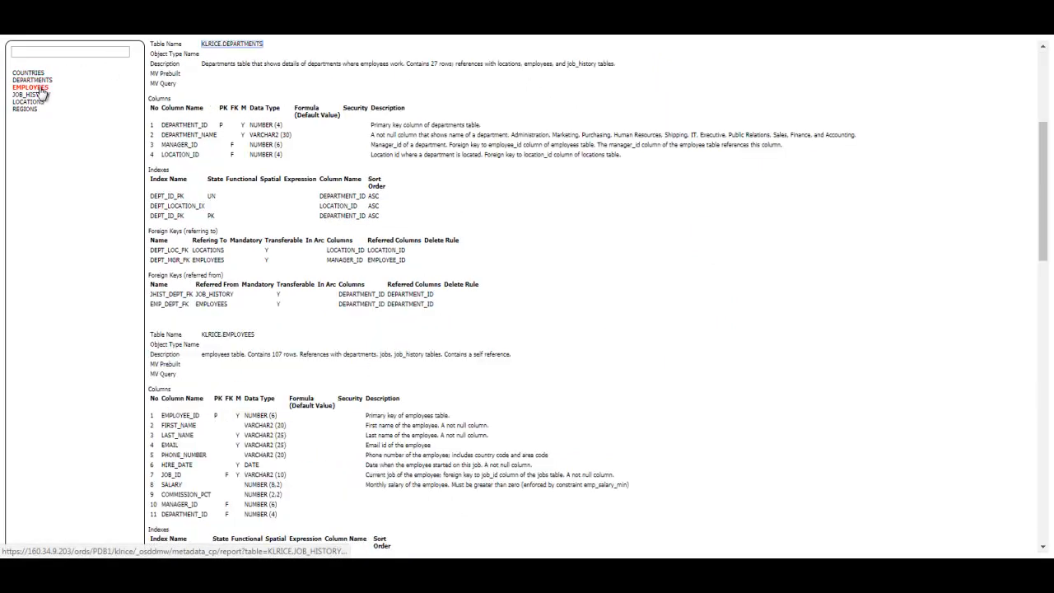
{"action": "left_click", "coordinate": [29, 102]}
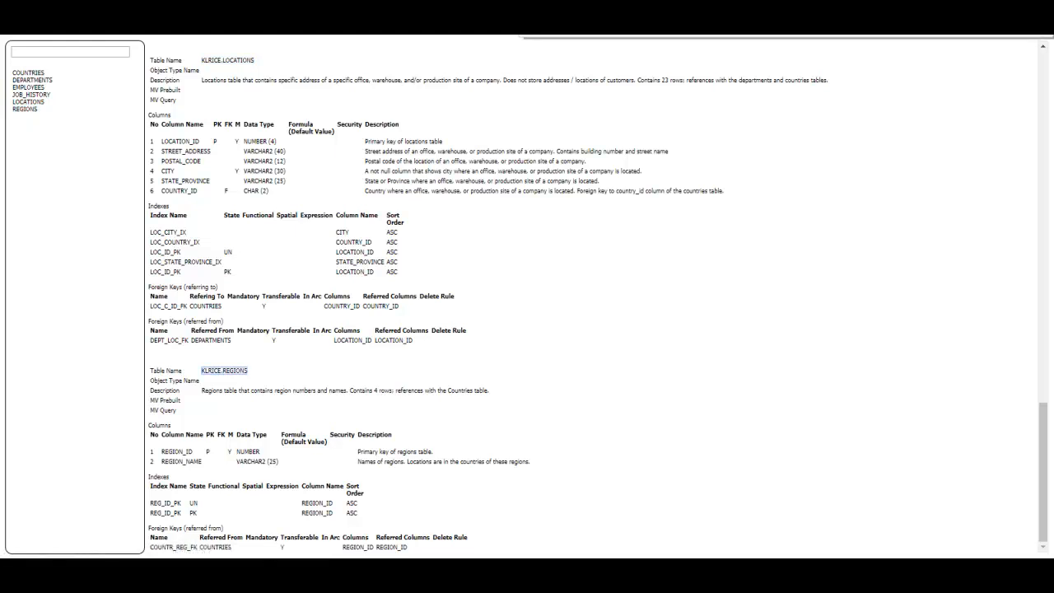
{"action": "left_click", "coordinate": [404, 48]}
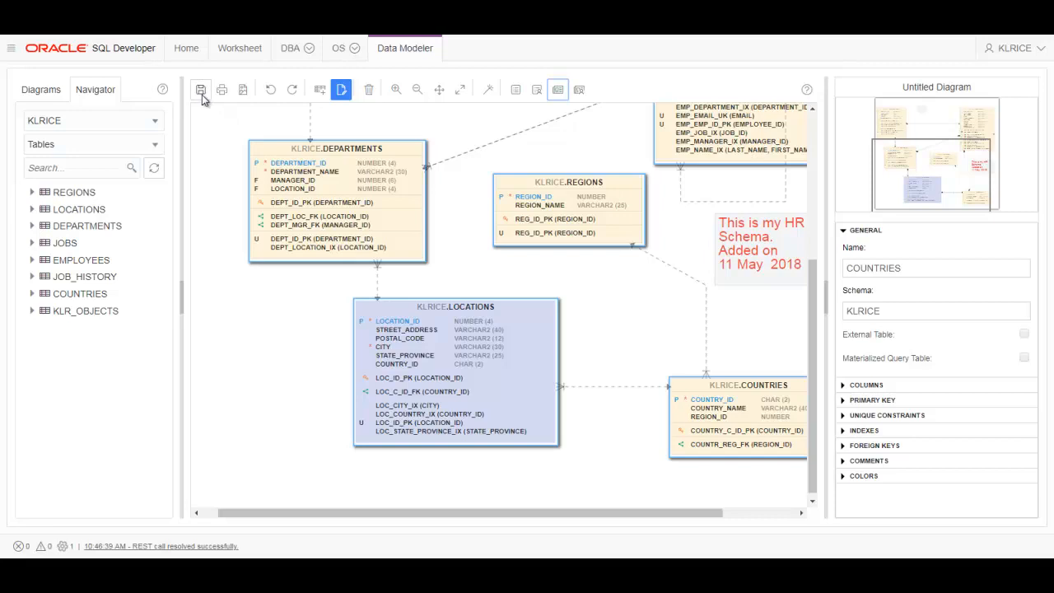
Save the diagram as 'HR Schema' described 'Human Resources objects plus a note', dismissing confirmations
{"action": "left_click", "coordinate": [200, 90]}
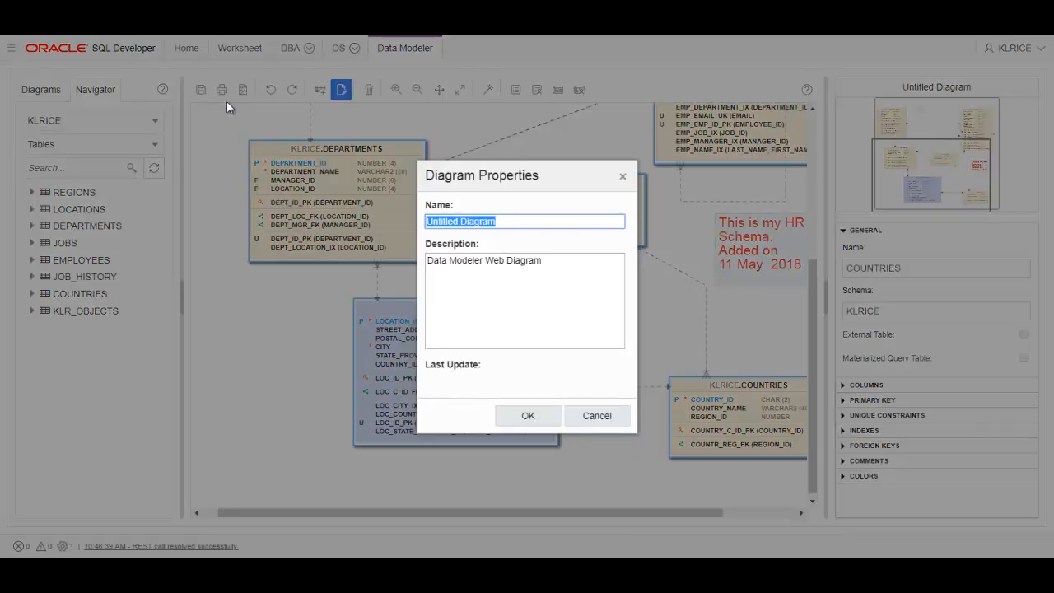
{"action": "mouse_move", "coordinate": [459, 239]}
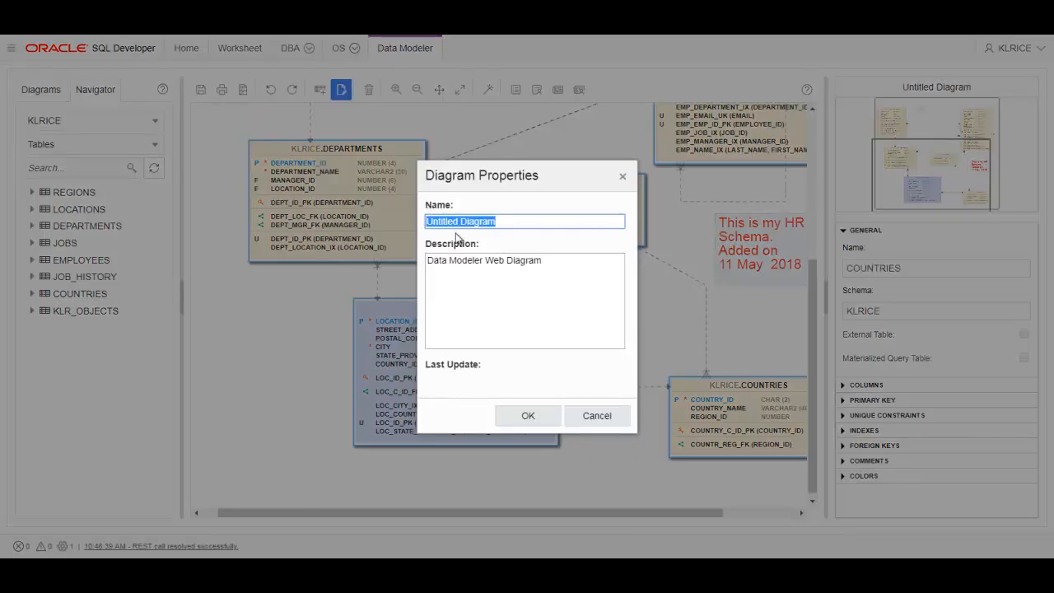
{"action": "type", "text": "HR"}
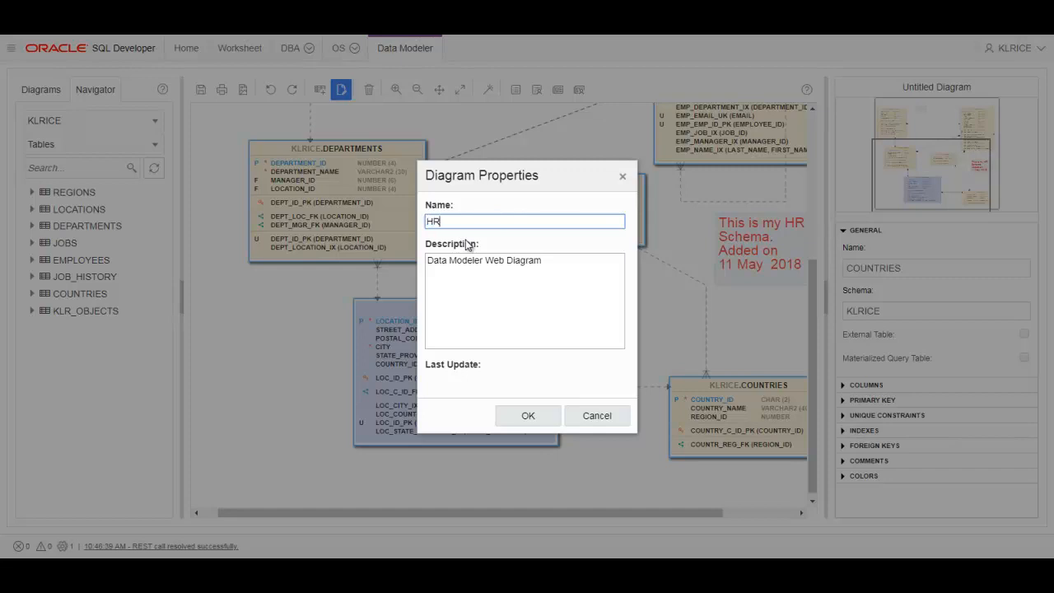
{"action": "type", "text": "Schema"}
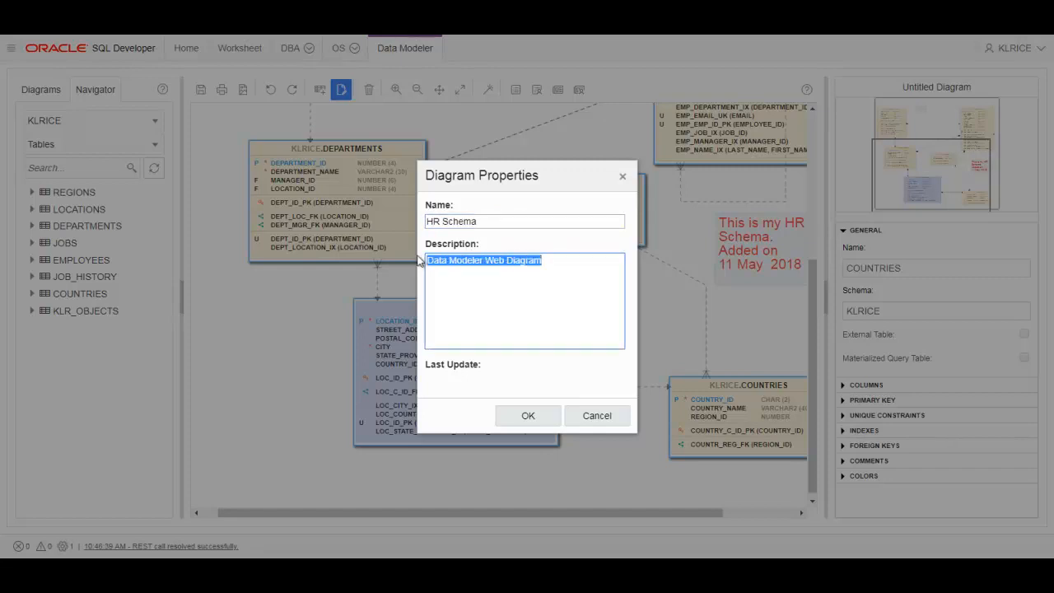
{"action": "type", "text": "Human"}
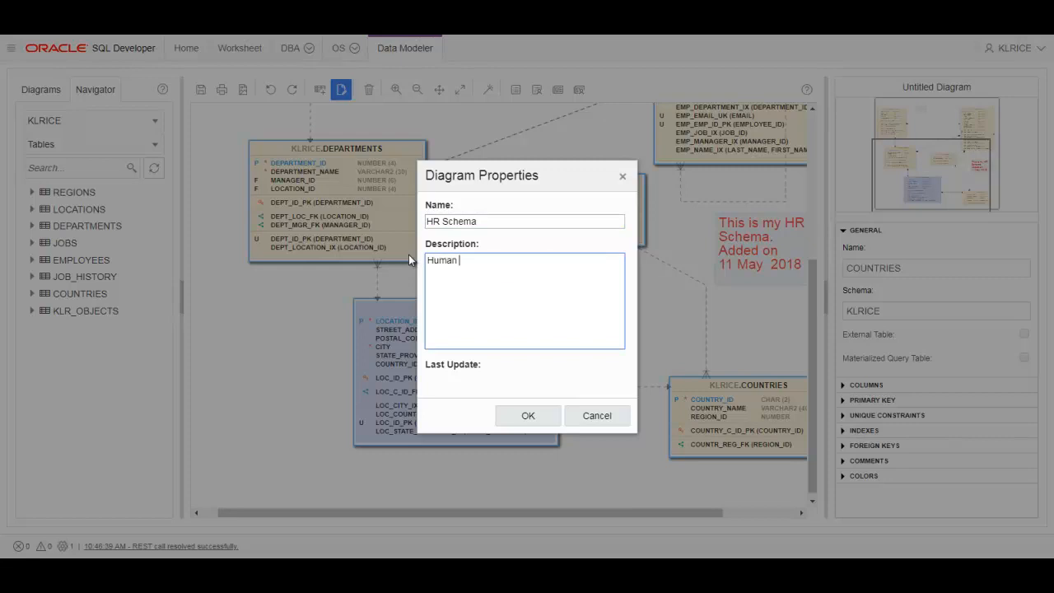
{"action": "type", "text": "Resources objects"}
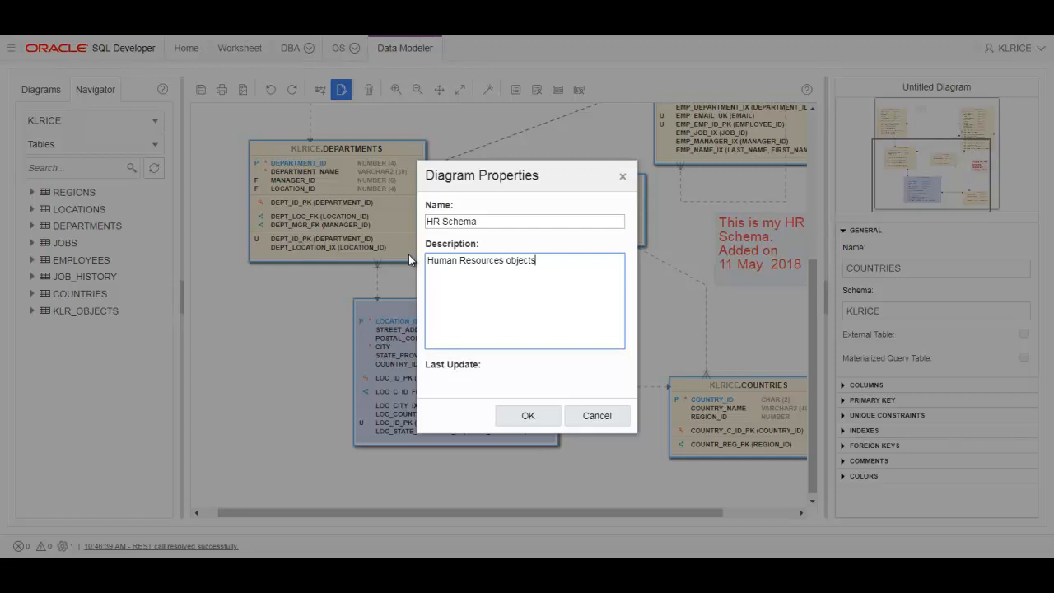
{"action": "type", "text": "plus a note"}
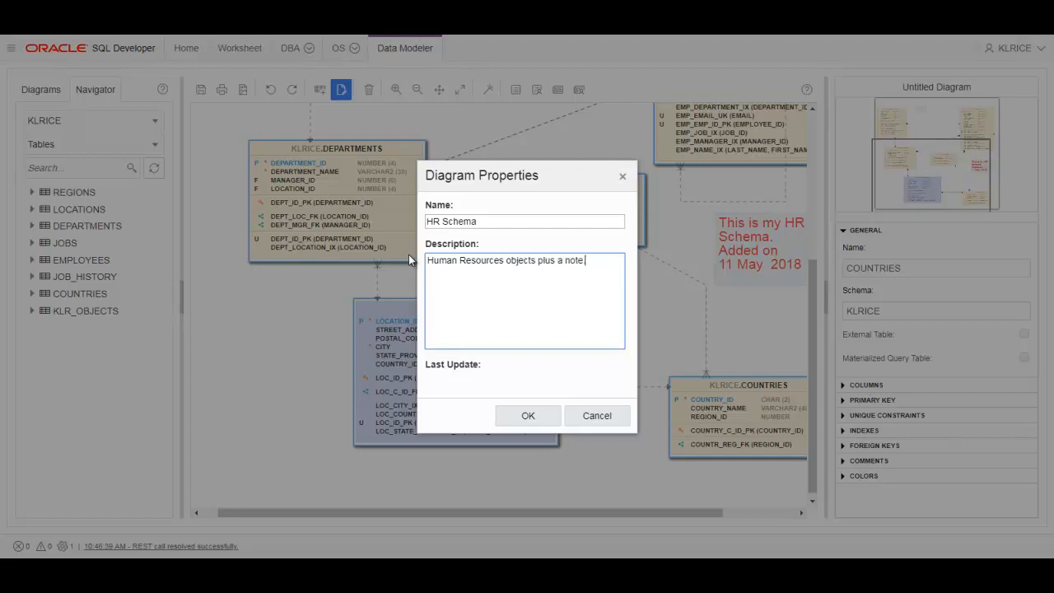
{"action": "left_click", "coordinate": [528, 415]}
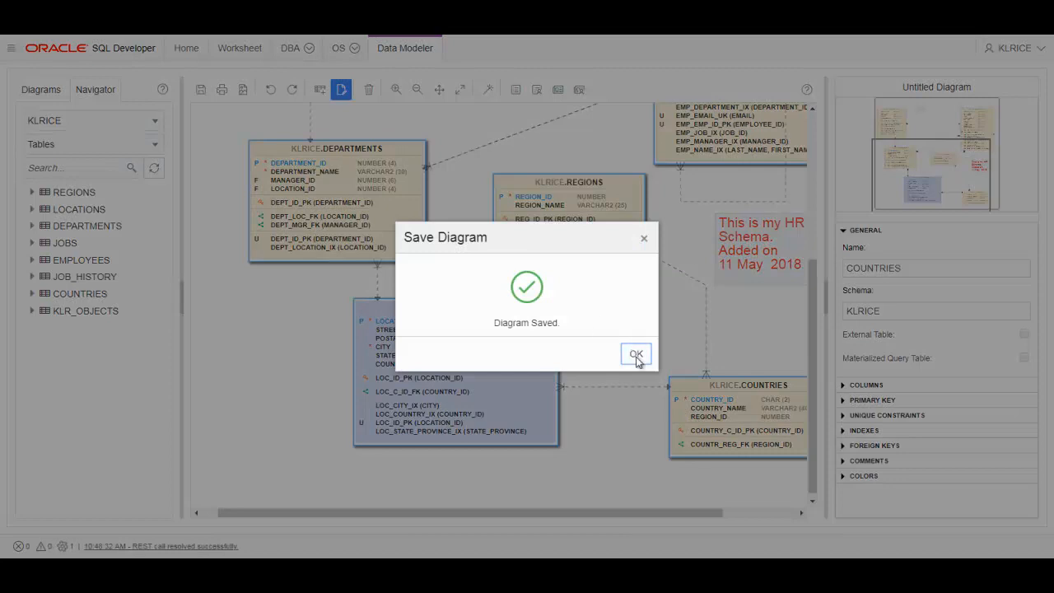
{"action": "left_click", "coordinate": [636, 353]}
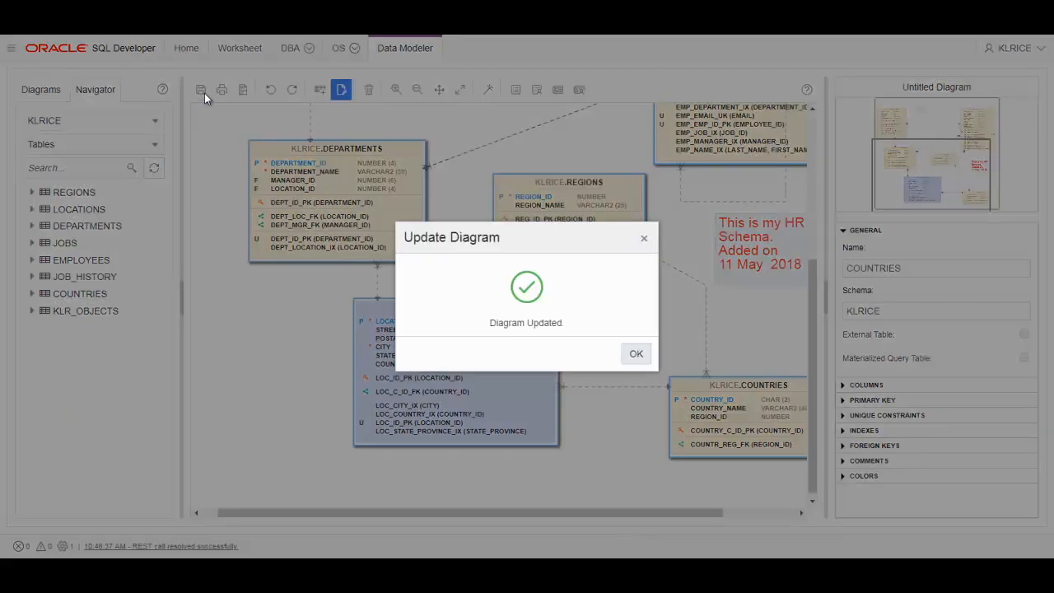
{"action": "left_click", "coordinate": [636, 353]}
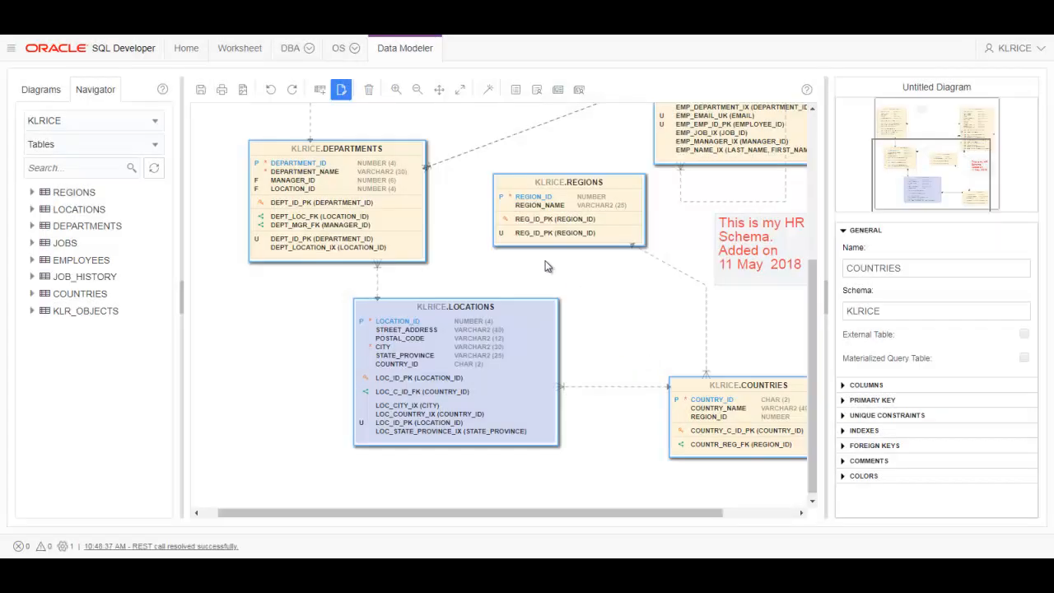
{"action": "mouse_move", "coordinate": [271, 89]}
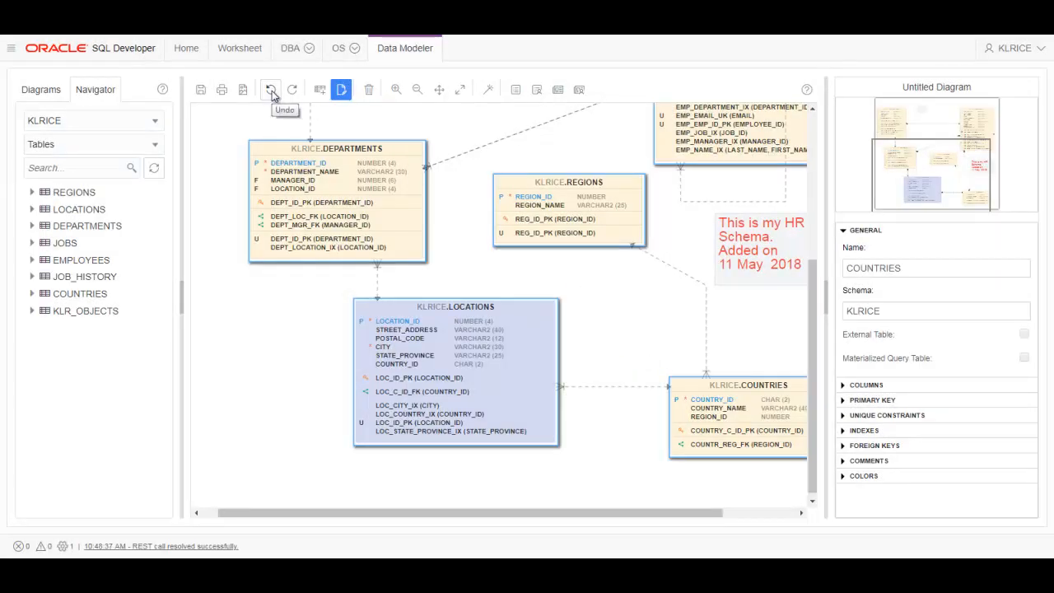
{"action": "mouse_move", "coordinate": [243, 89]}
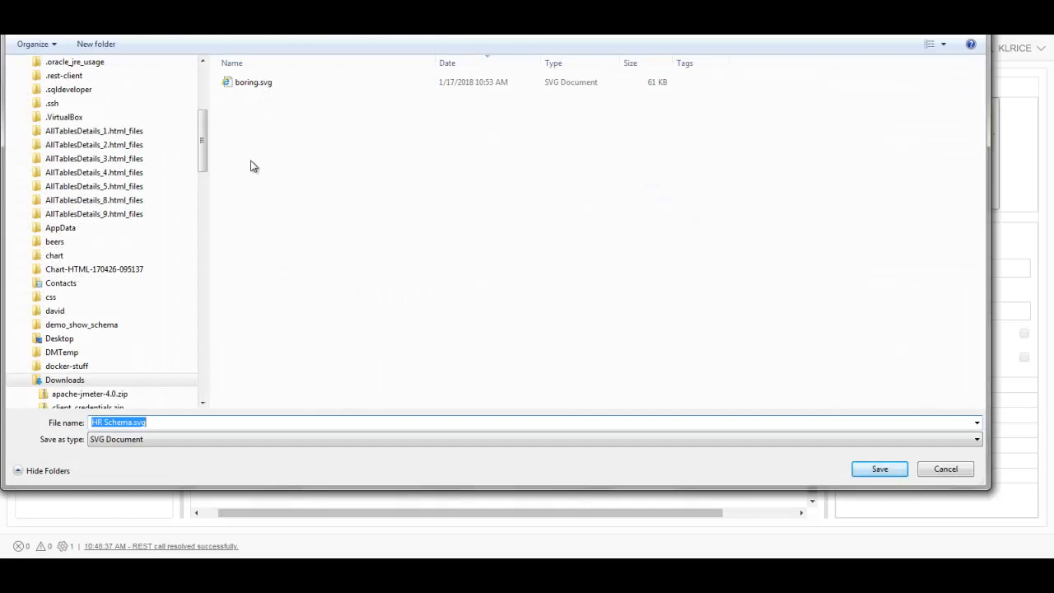
Save the exported diagram as HR Schema.svg in Downloads
{"action": "left_click", "coordinate": [879, 469]}
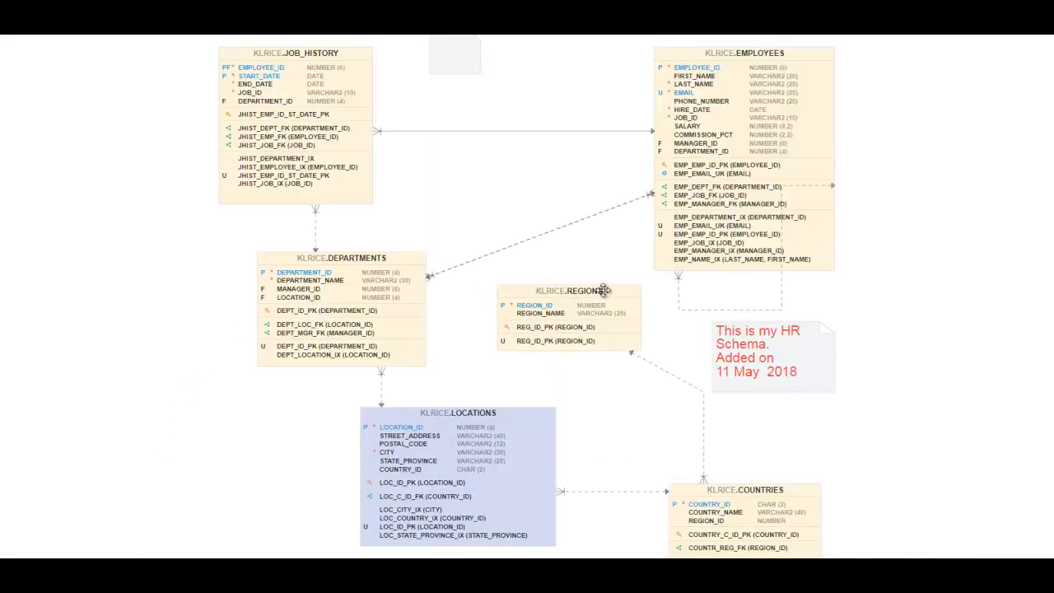
{"action": "mouse_move", "coordinate": [818, 181]}
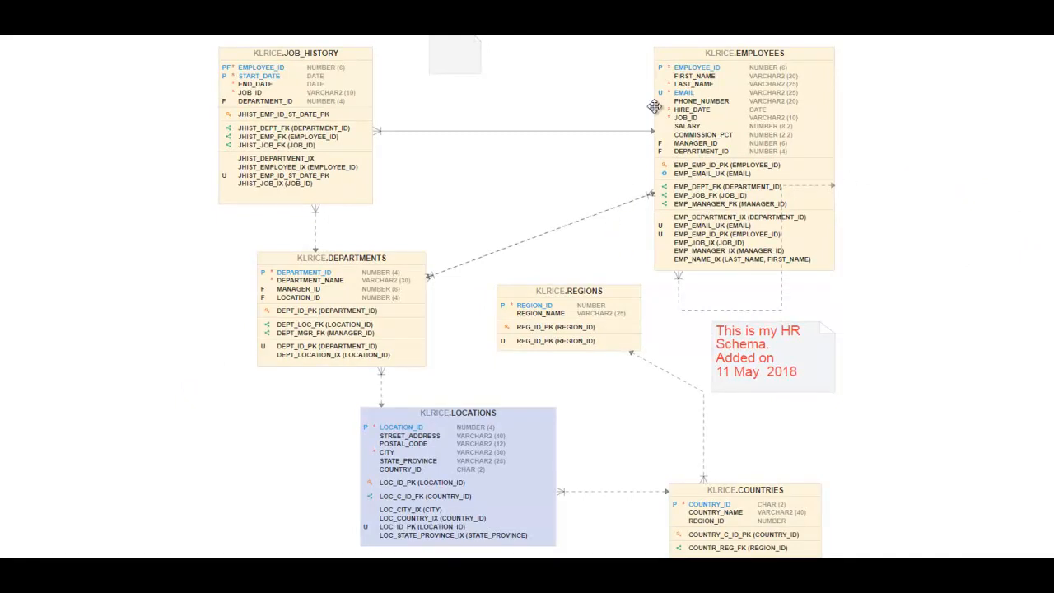
{"action": "mouse_move", "coordinate": [645, 69]}
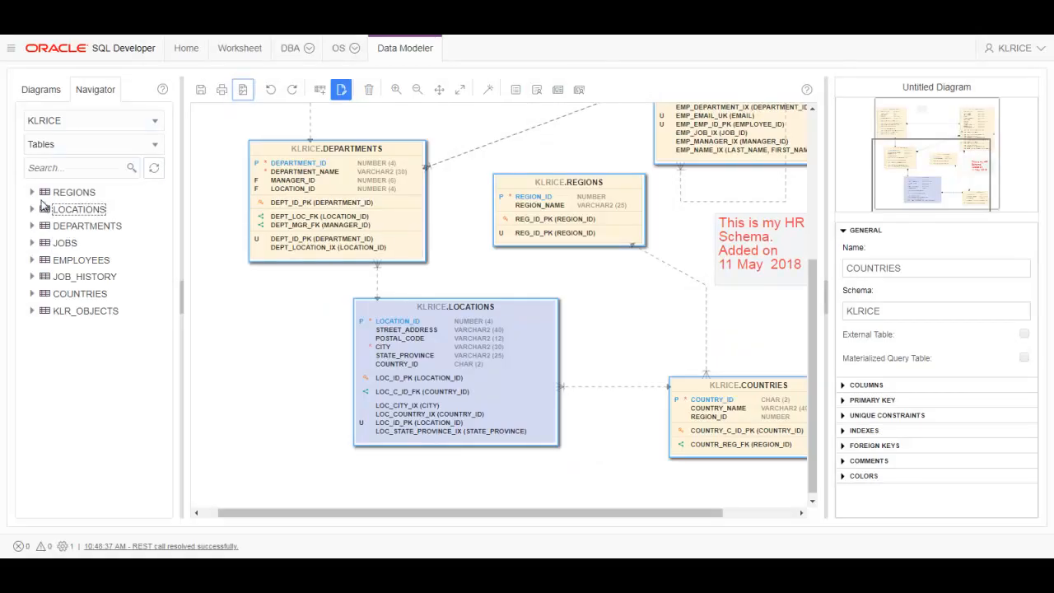
Expand REGIONS, then list saved diagrams and expand HR Schema into Tables and Foreign Keys
{"action": "left_click", "coordinate": [32, 192]}
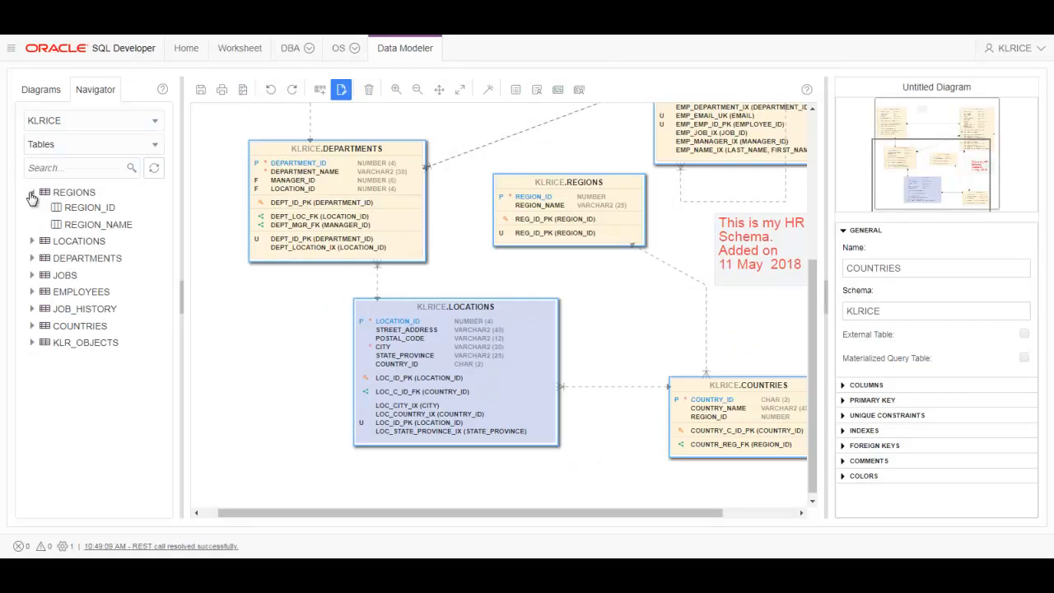
{"action": "left_click", "coordinate": [40, 88]}
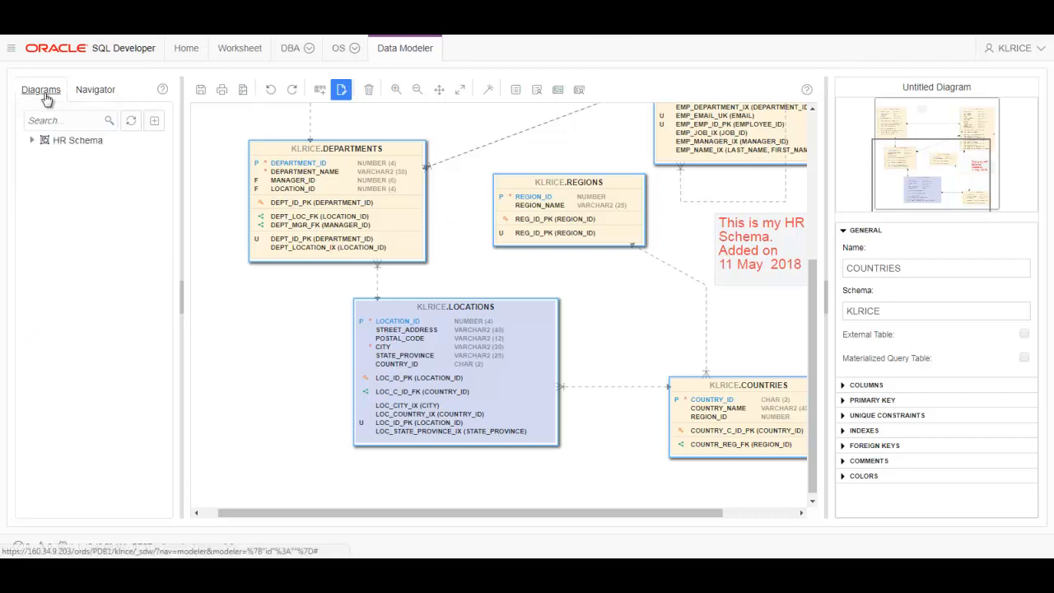
{"action": "left_click", "coordinate": [31, 140]}
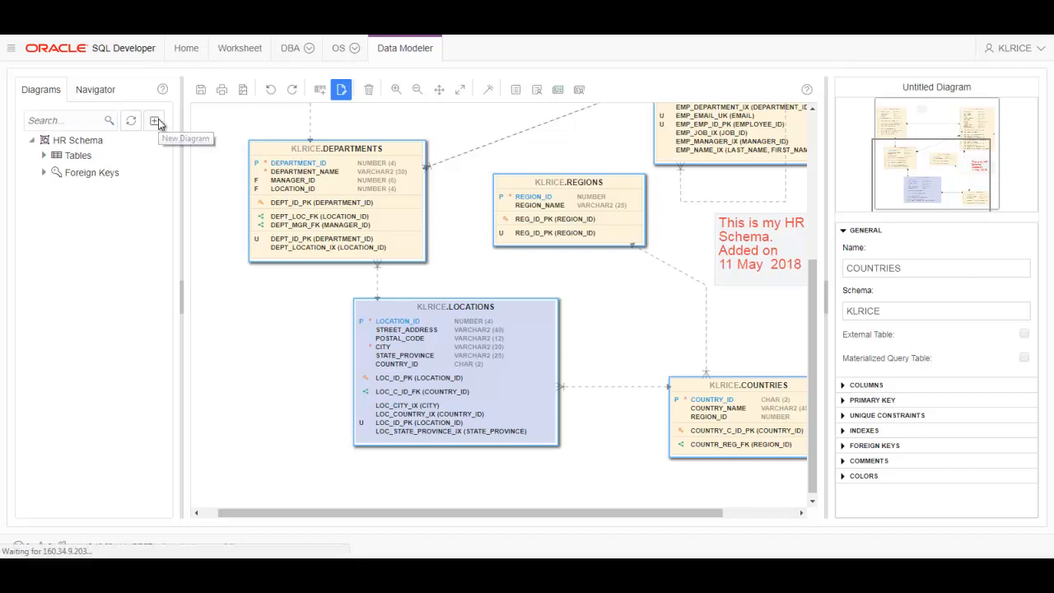
Create a new diagram and place the KLR_OBJECTS table on it
{"action": "left_click", "coordinate": [156, 120]}
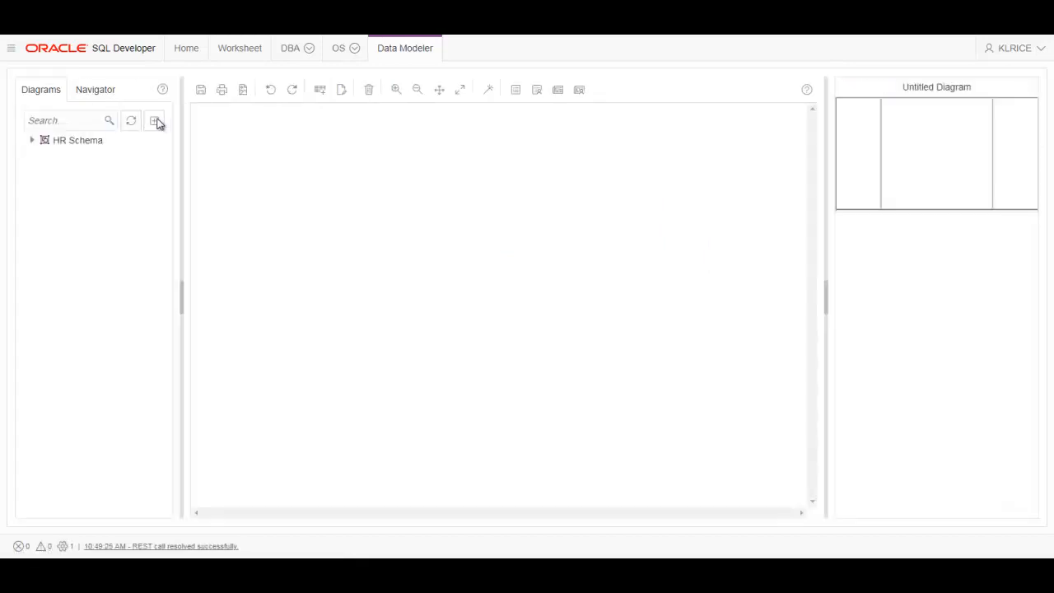
{"action": "left_click", "coordinate": [95, 89]}
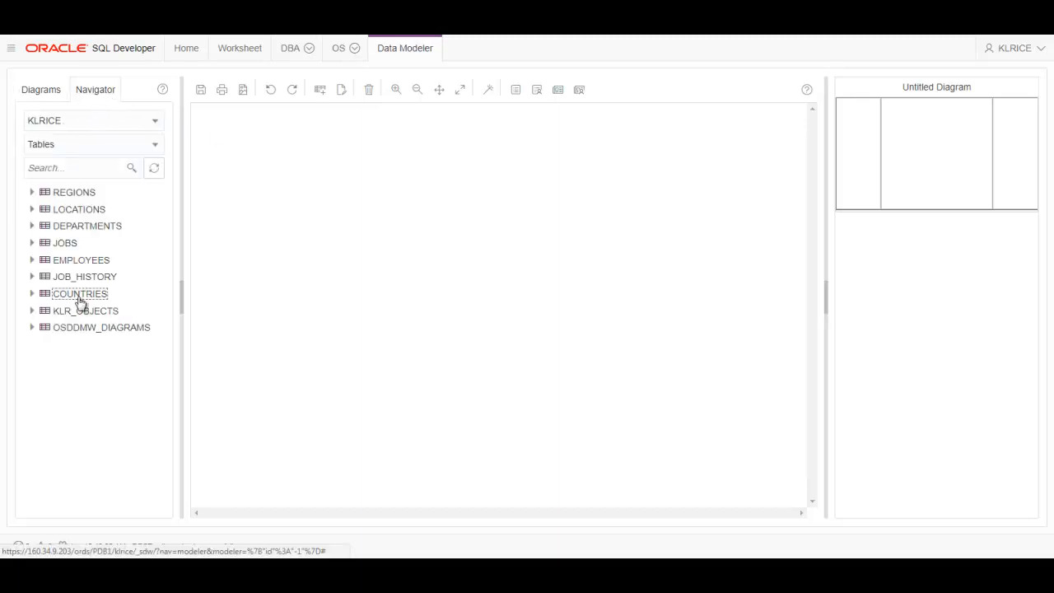
{"action": "left_click_drag", "start_coordinate": [84, 311], "coordinate": [346, 216]}
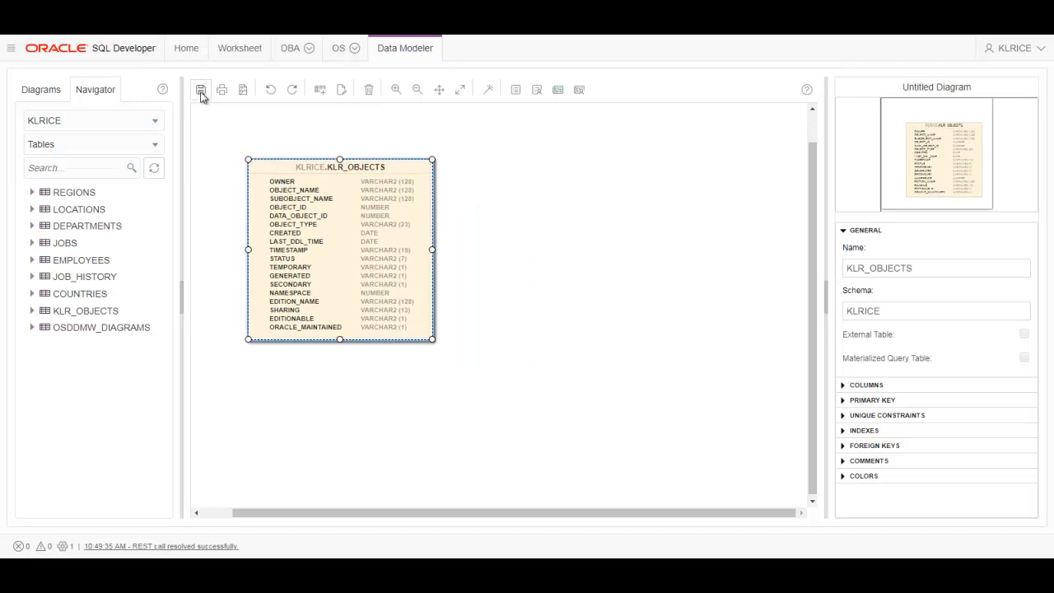
Save the diagram as 'Objects' described 'Local one time copy of ALL_OBJECTS'
{"action": "left_click", "coordinate": [200, 88]}
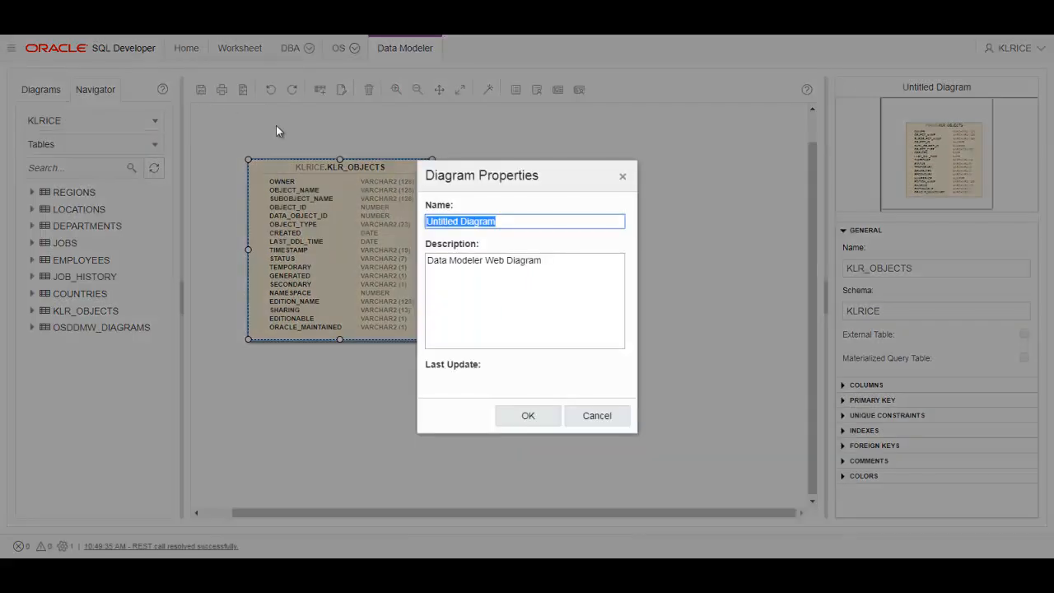
{"action": "type", "text": "Objects"}
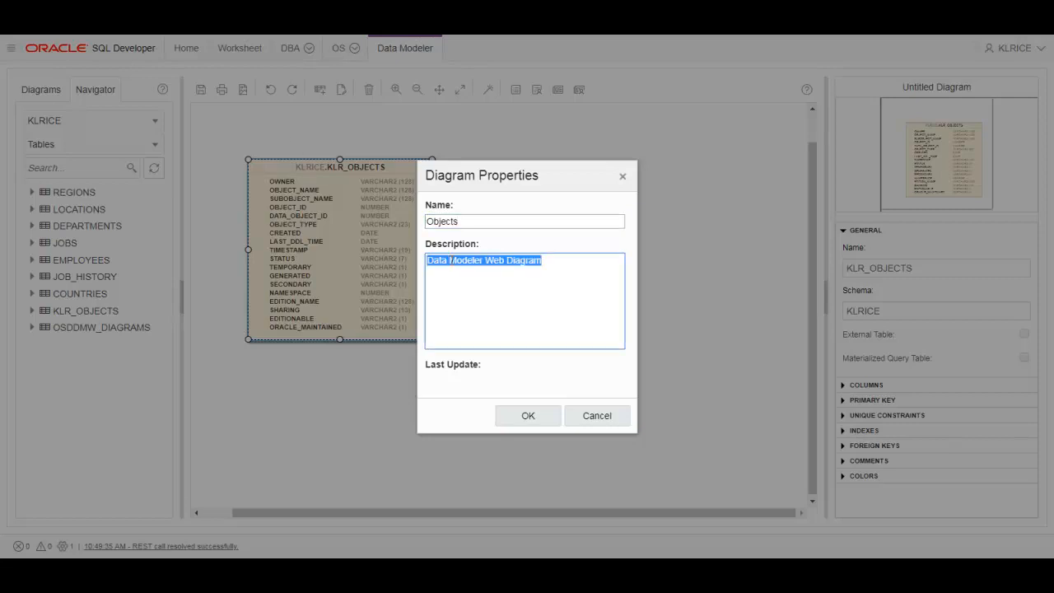
{"action": "type", "text": "Local one time c"}
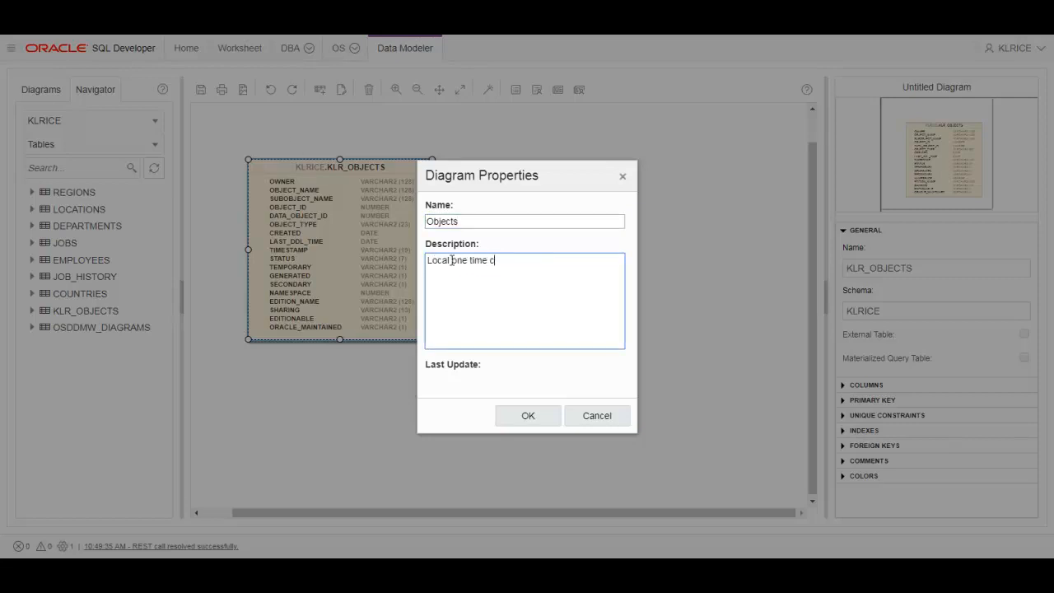
{"action": "type", "text": "opy of"}
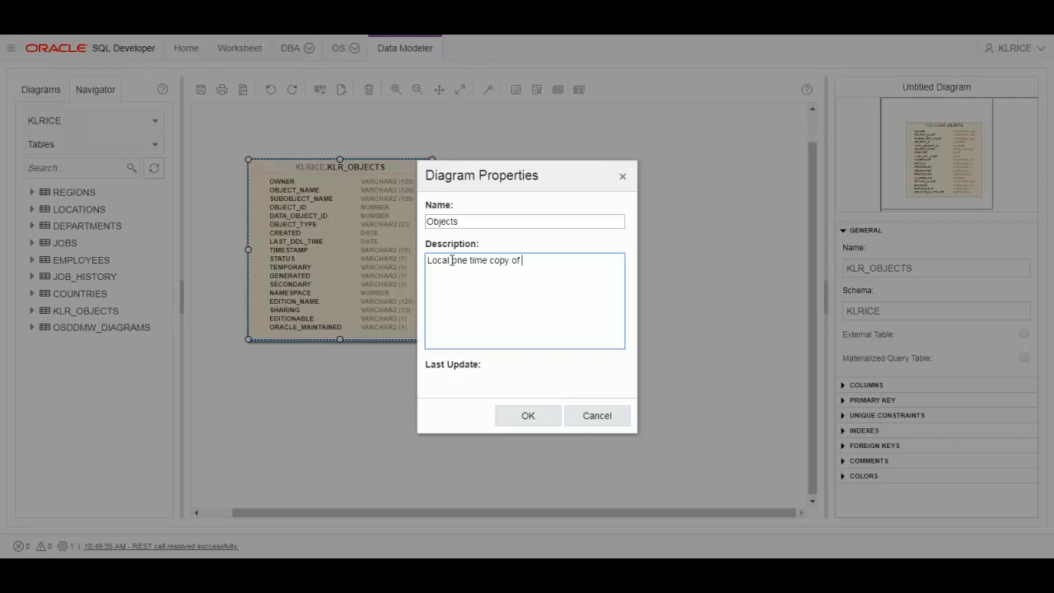
{"action": "type", "text": "ALL_OBJEC"}
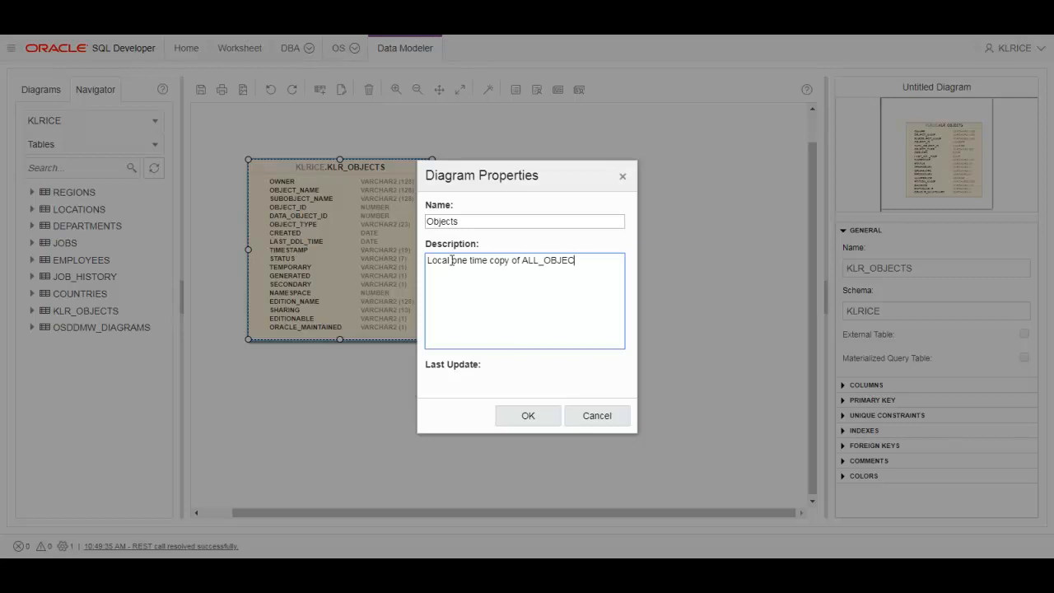
{"action": "left_click", "coordinate": [528, 415]}
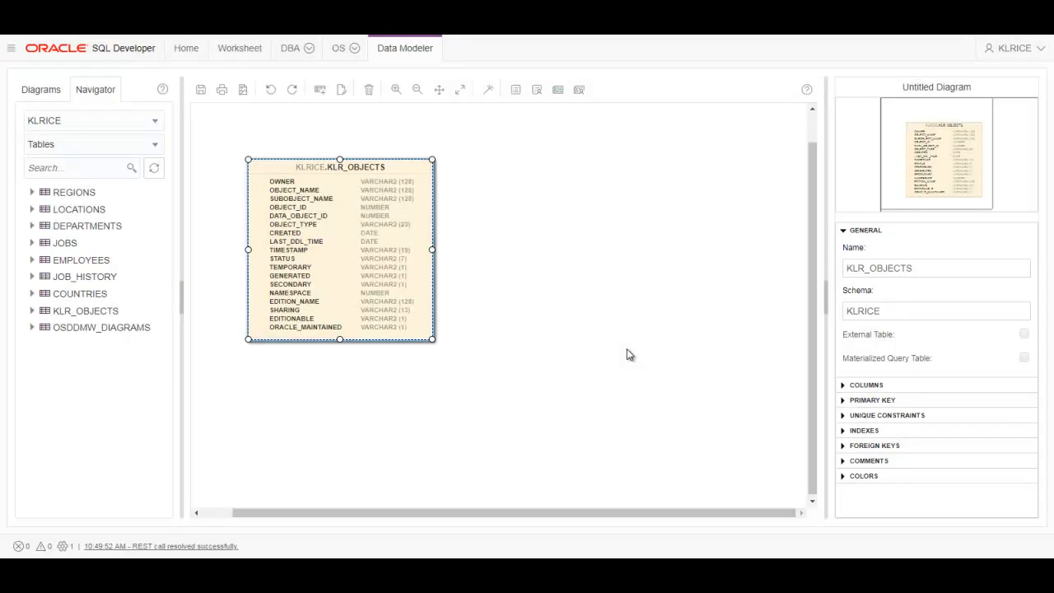
Search saved diagrams for 'emp' and list the HR Schema diagram's tables
{"action": "left_click", "coordinate": [40, 89]}
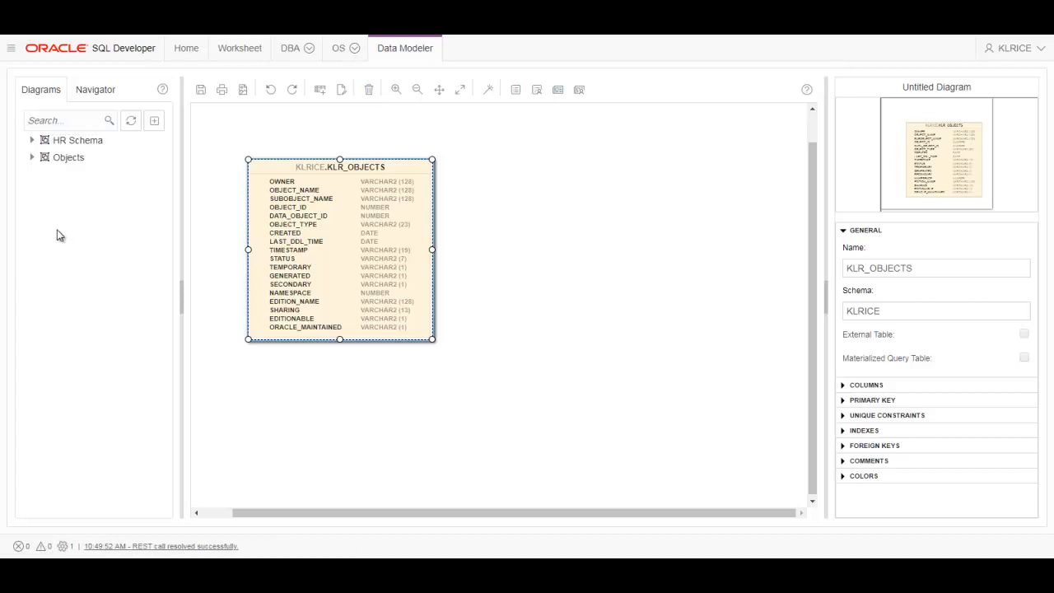
{"action": "type", "text": "emp"}
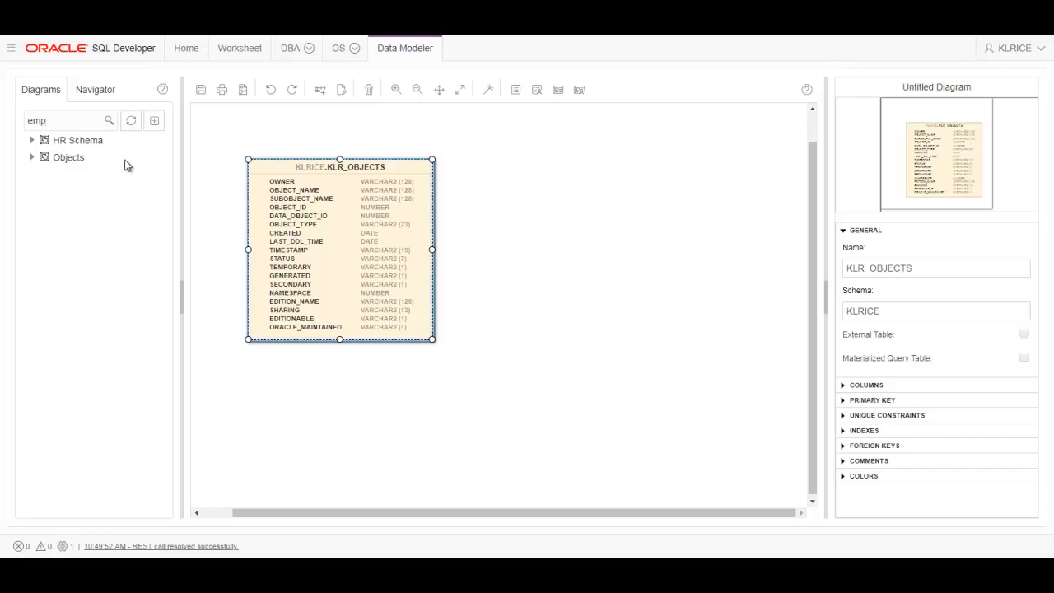
{"action": "left_click", "coordinate": [109, 120]}
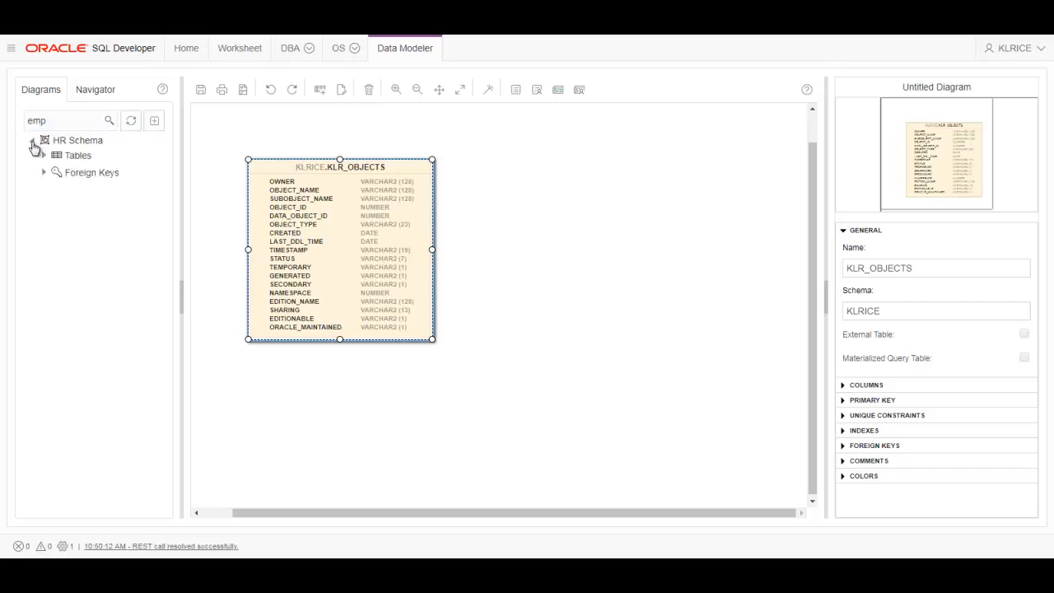
{"action": "left_click", "coordinate": [43, 156]}
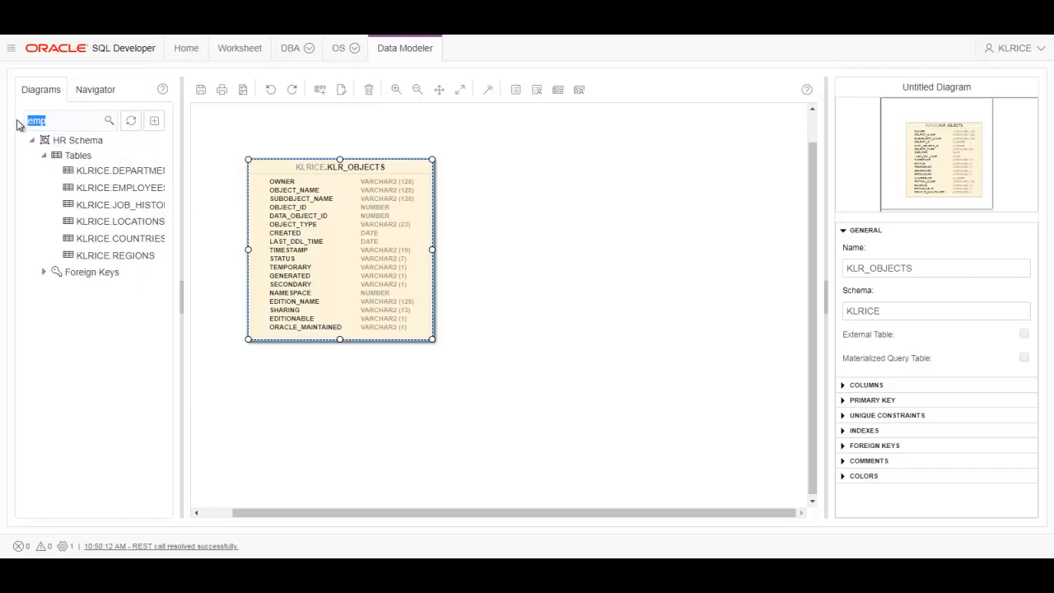
Search for 'object', expand the Objects diagram's tables, and preview its thumbnail
{"action": "type", "text": "object"}
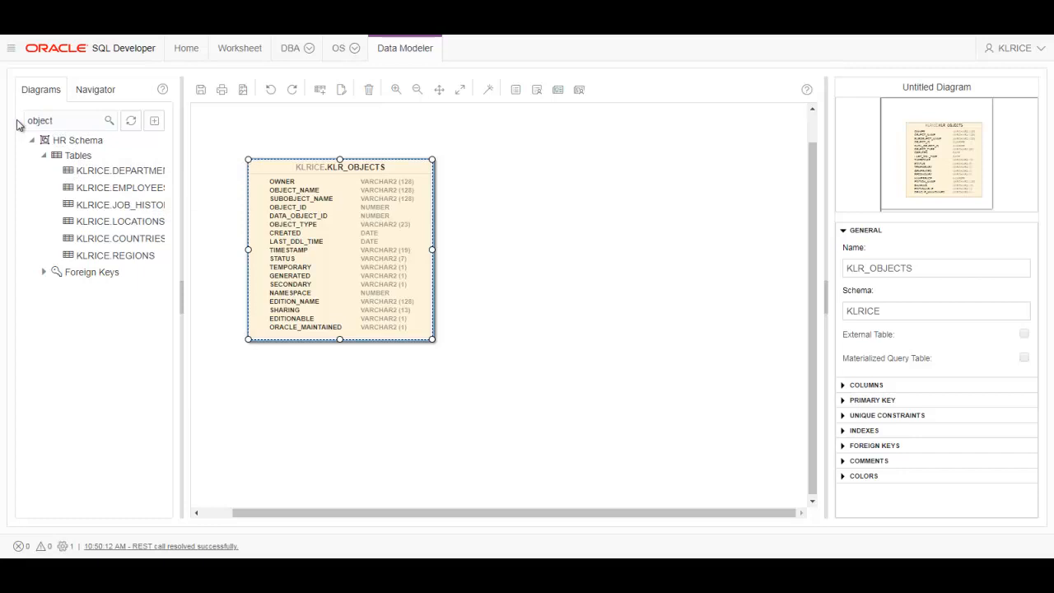
{"action": "left_click", "coordinate": [109, 120]}
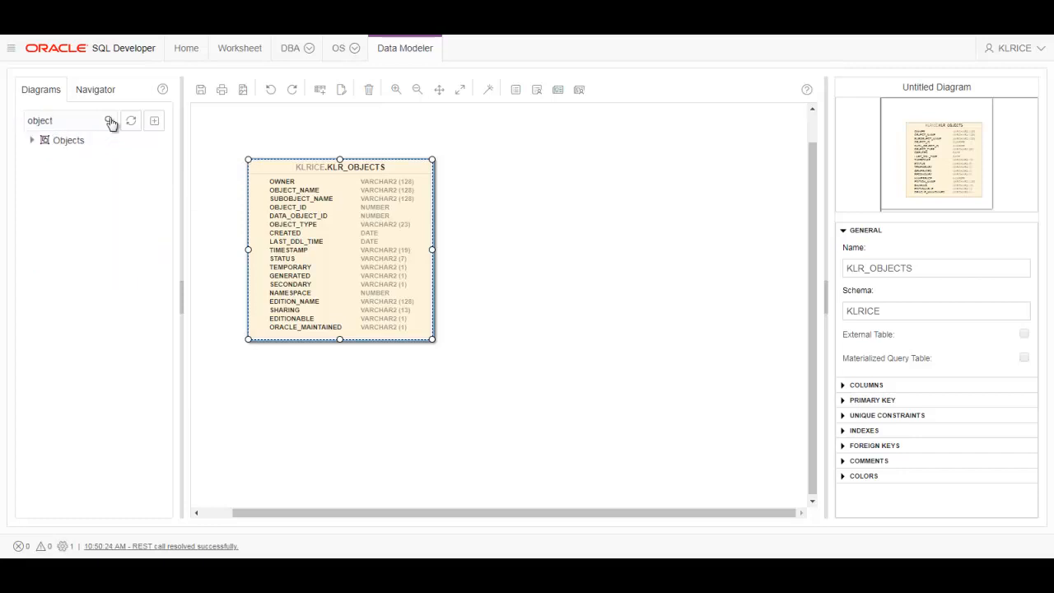
{"action": "left_click", "coordinate": [32, 140]}
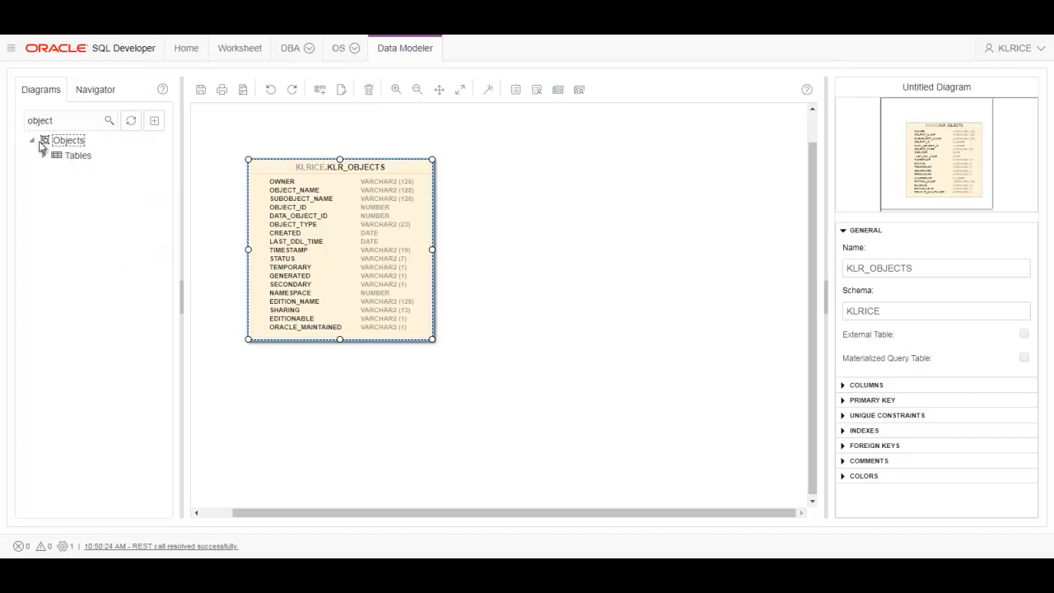
{"action": "left_click", "coordinate": [45, 156]}
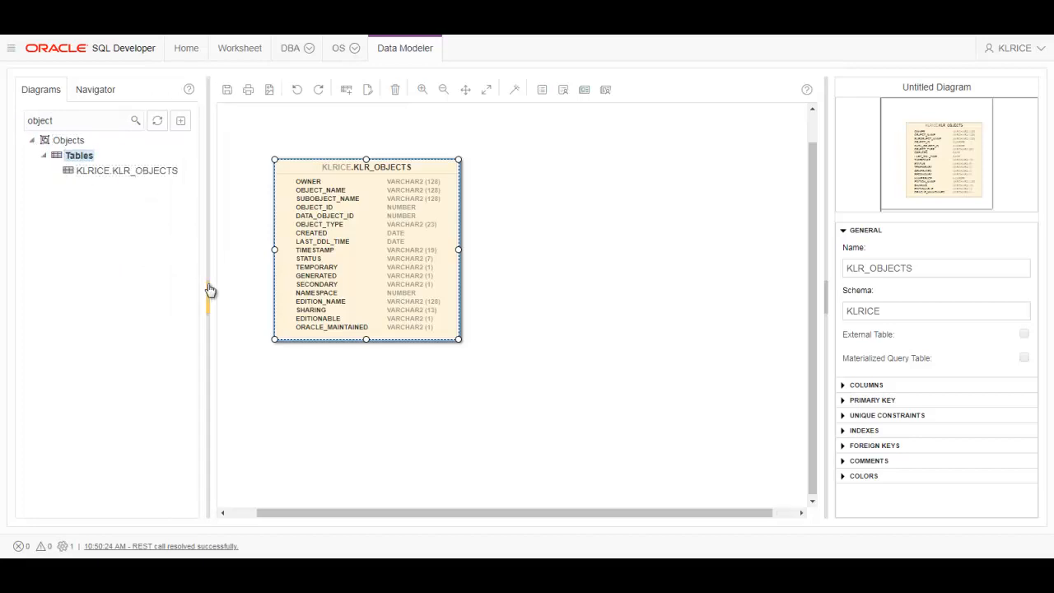
{"action": "mouse_move", "coordinate": [173, 246]}
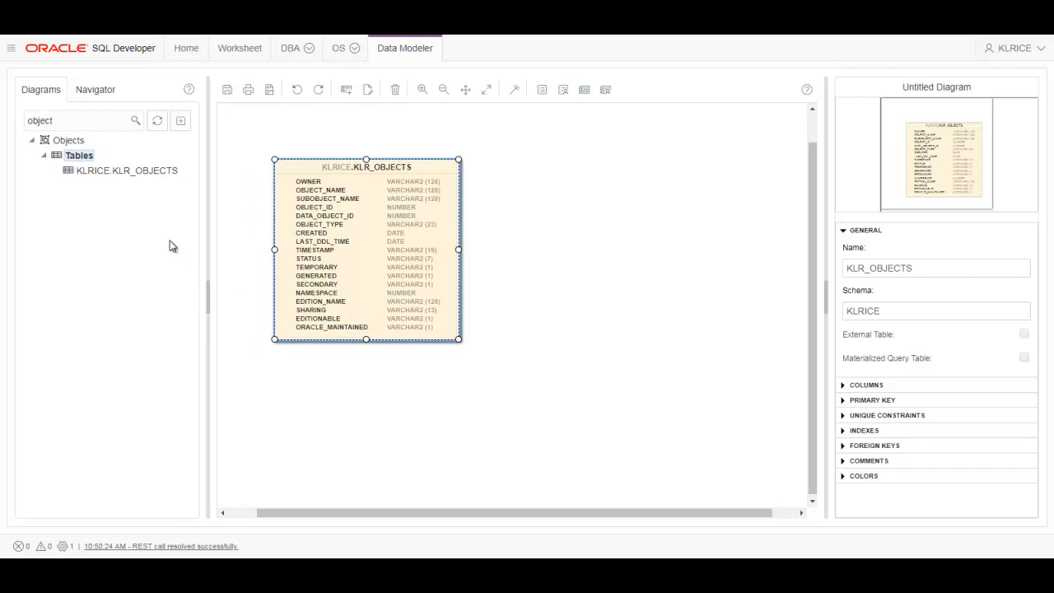
{"action": "left_click", "coordinate": [69, 139]}
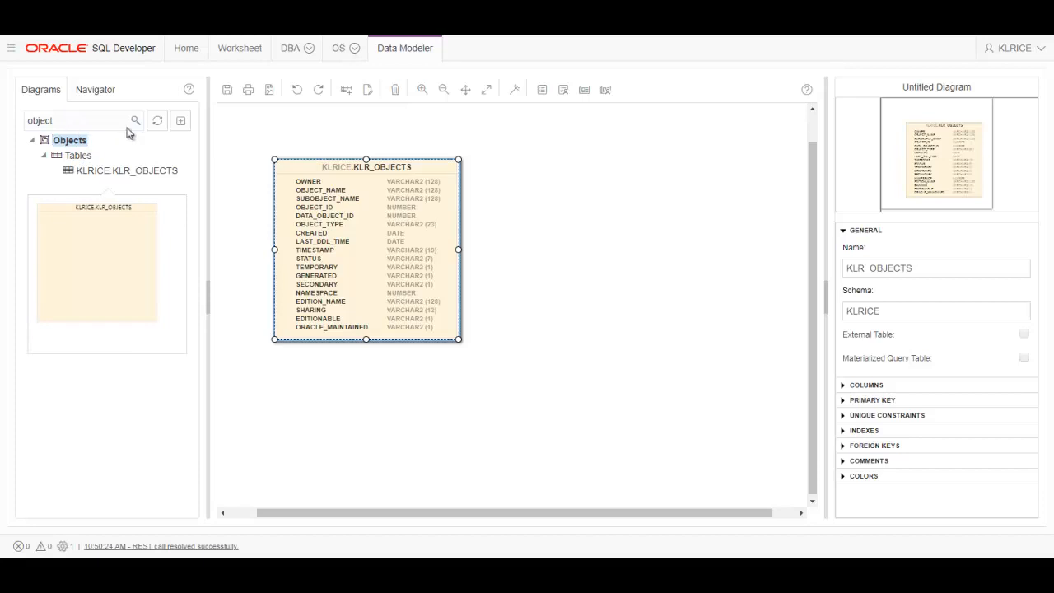
Clear the search, preview the HR Schema thumbnail, then return to the KLRICE tables list
{"action": "left_click", "coordinate": [31, 140]}
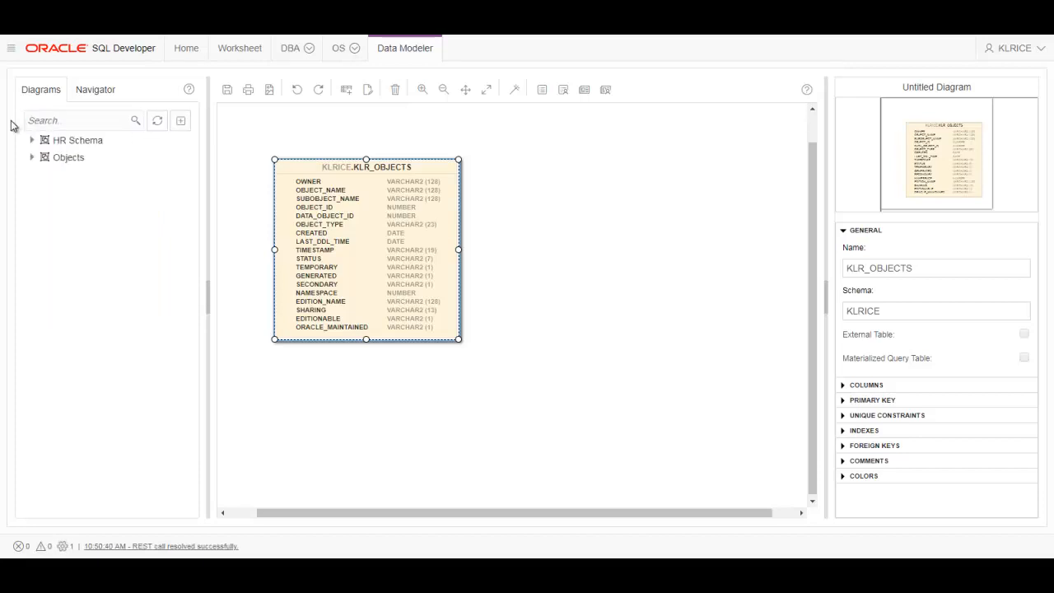
{"action": "left_click", "coordinate": [69, 157]}
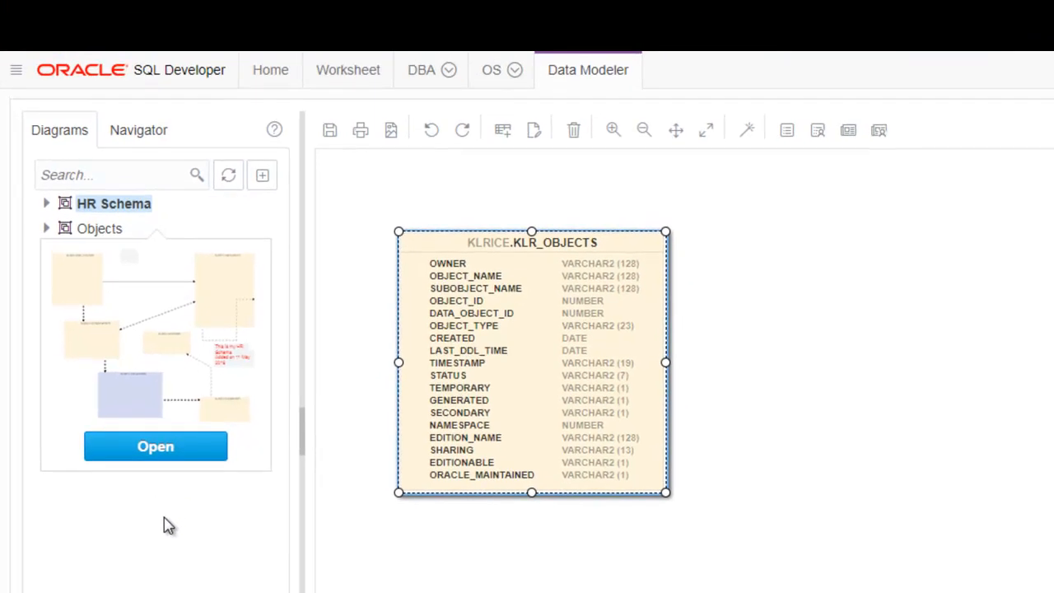
{"action": "mouse_move", "coordinate": [236, 379]}
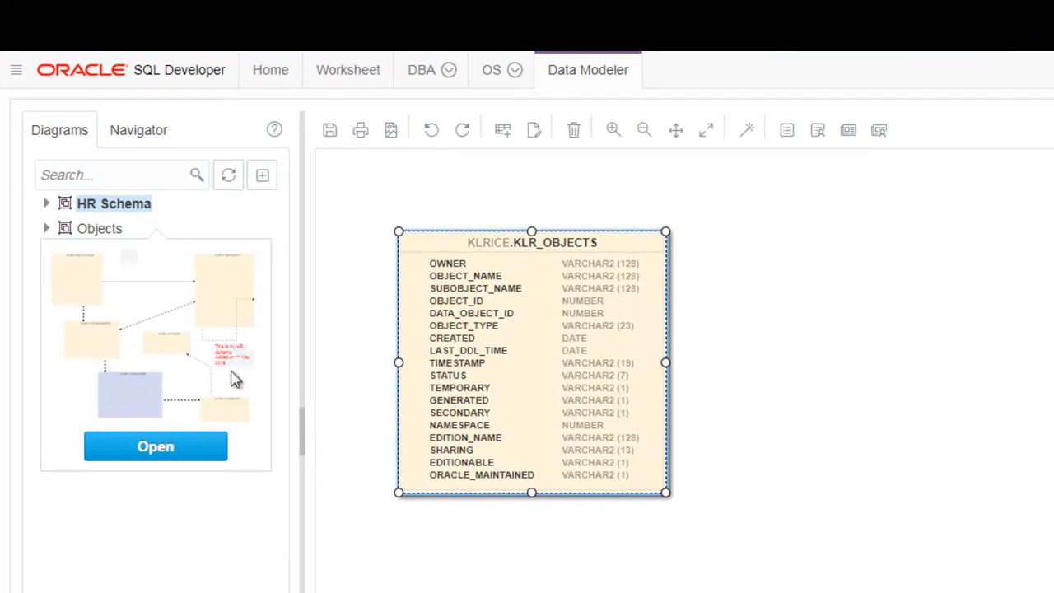
{"action": "left_click", "coordinate": [114, 203]}
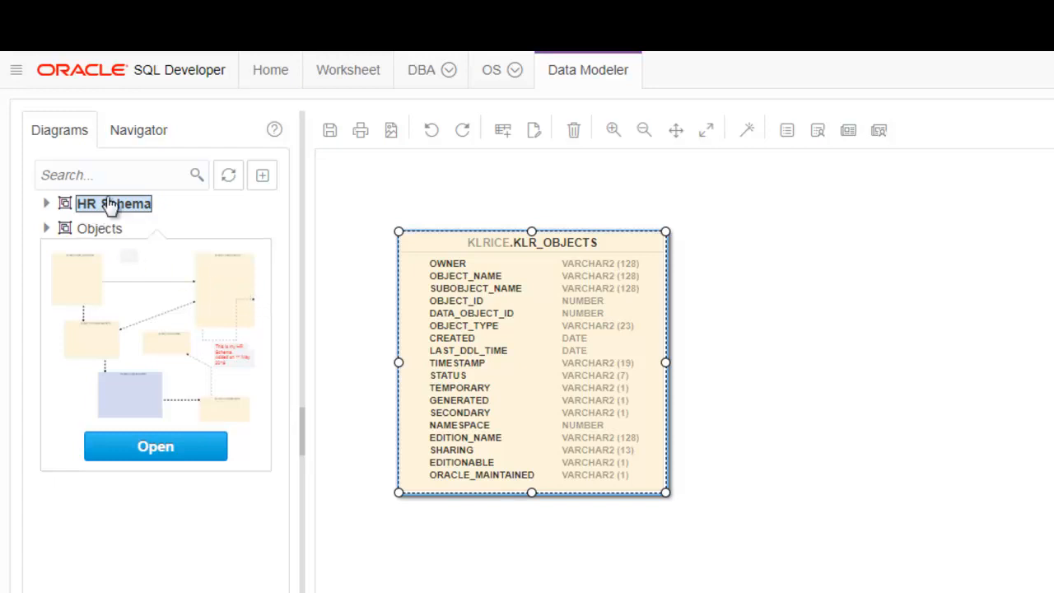
{"action": "left_click", "coordinate": [139, 130]}
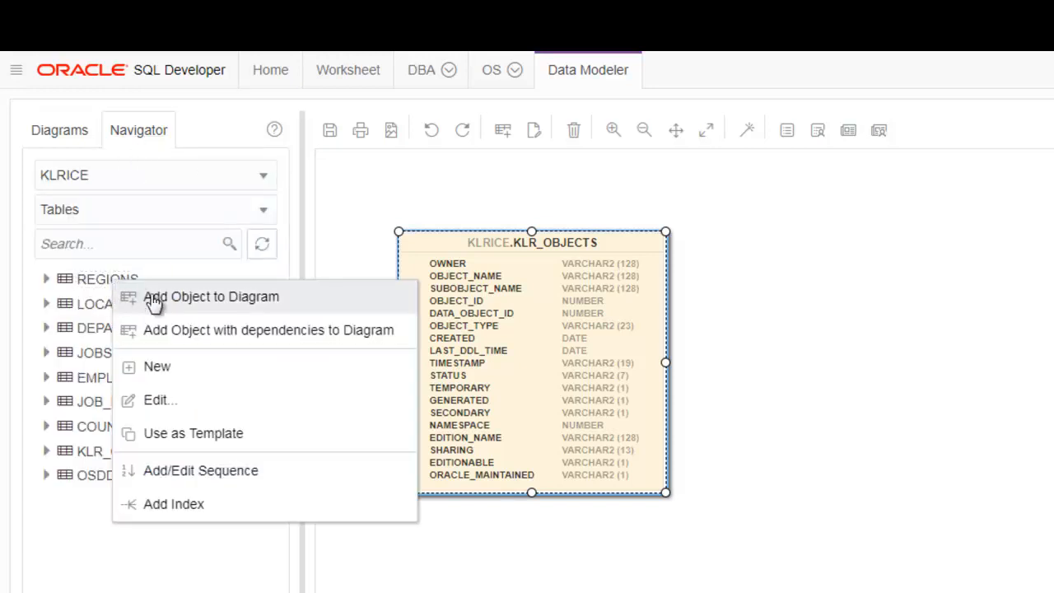
{"action": "mouse_move", "coordinate": [197, 451]}
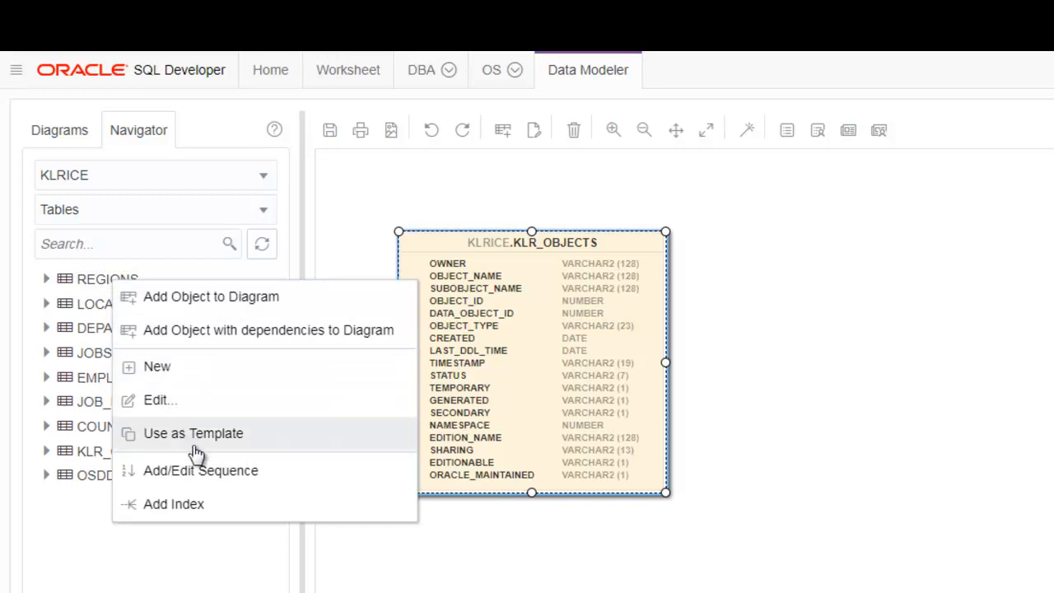
{"action": "mouse_move", "coordinate": [203, 504]}
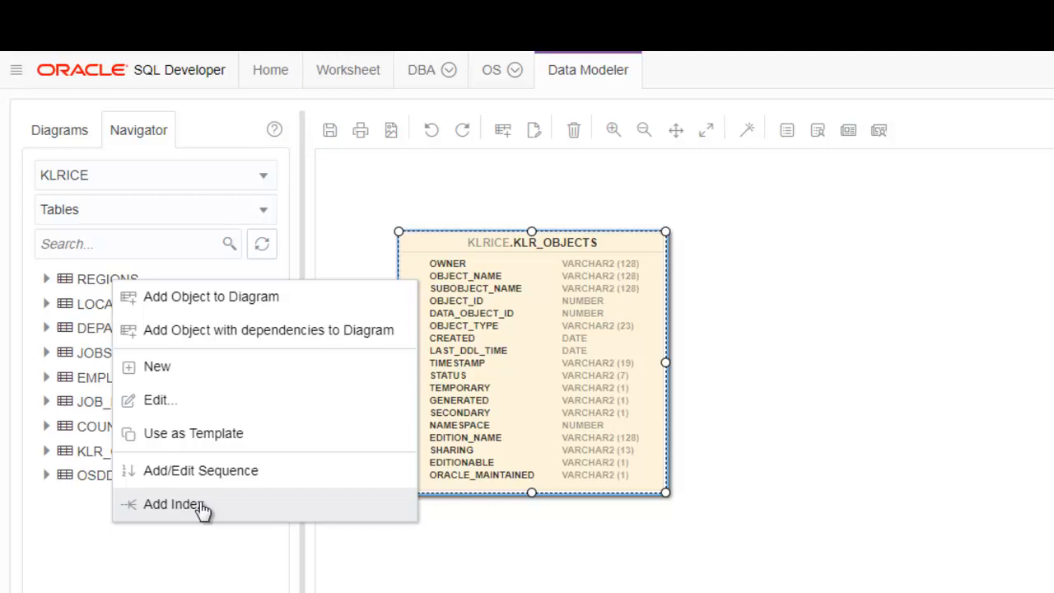
{"action": "mouse_move", "coordinate": [169, 259]}
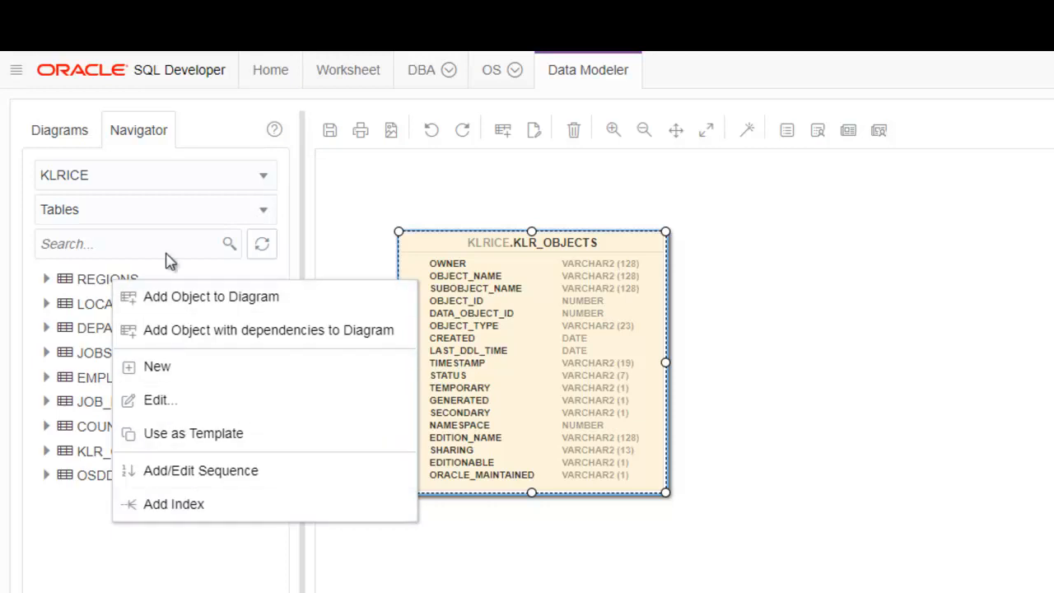
{"action": "mouse_move", "coordinate": [207, 251]}
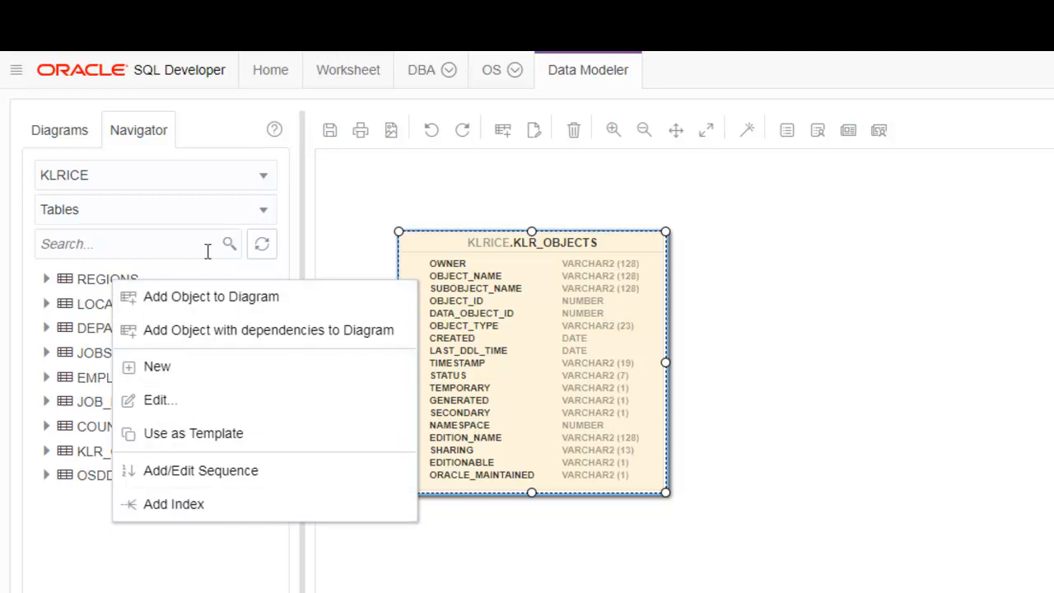
{"action": "mouse_move", "coordinate": [343, 240]}
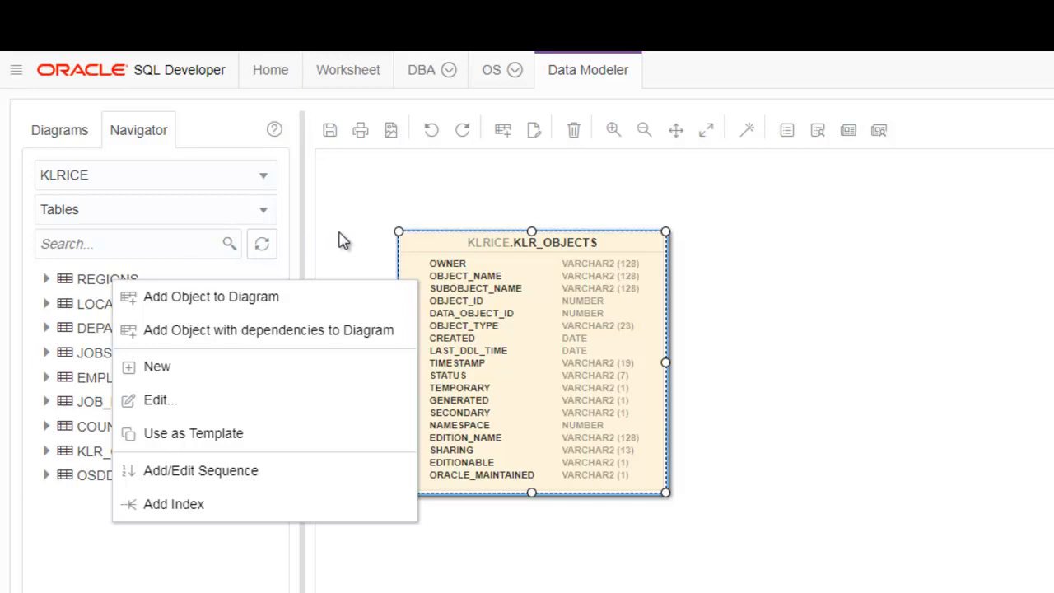